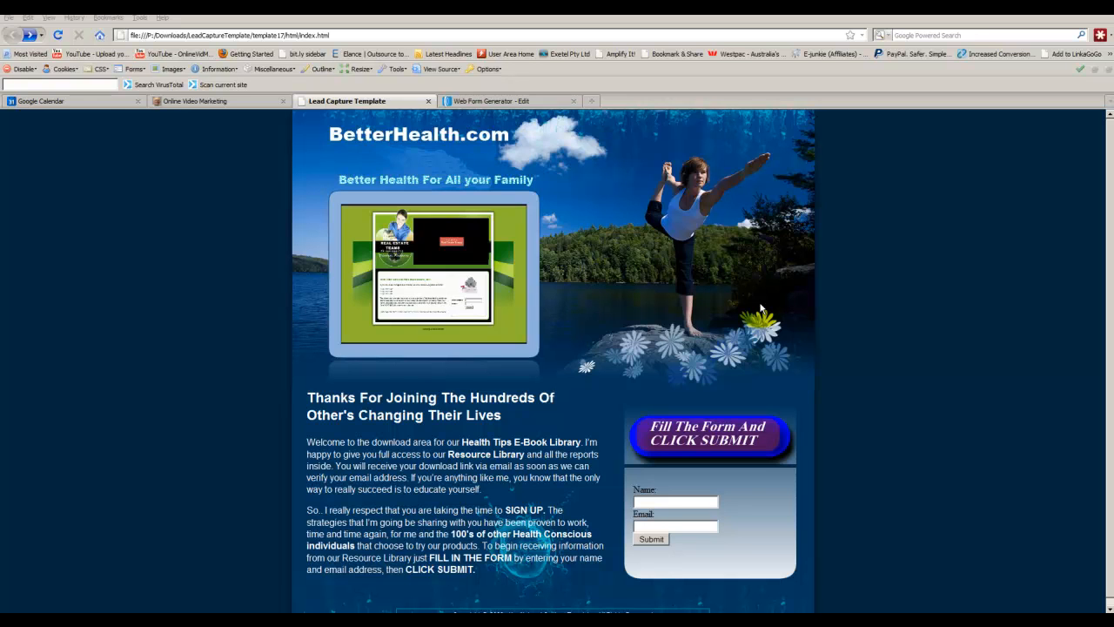
mouse_move(792, 289)
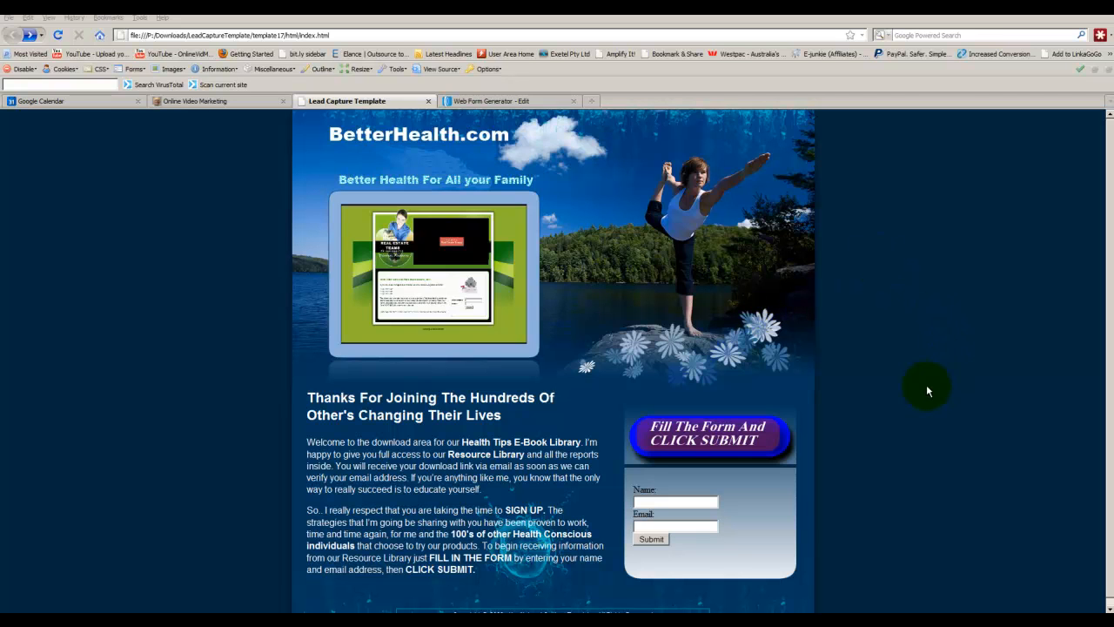
mouse_move(679, 494)
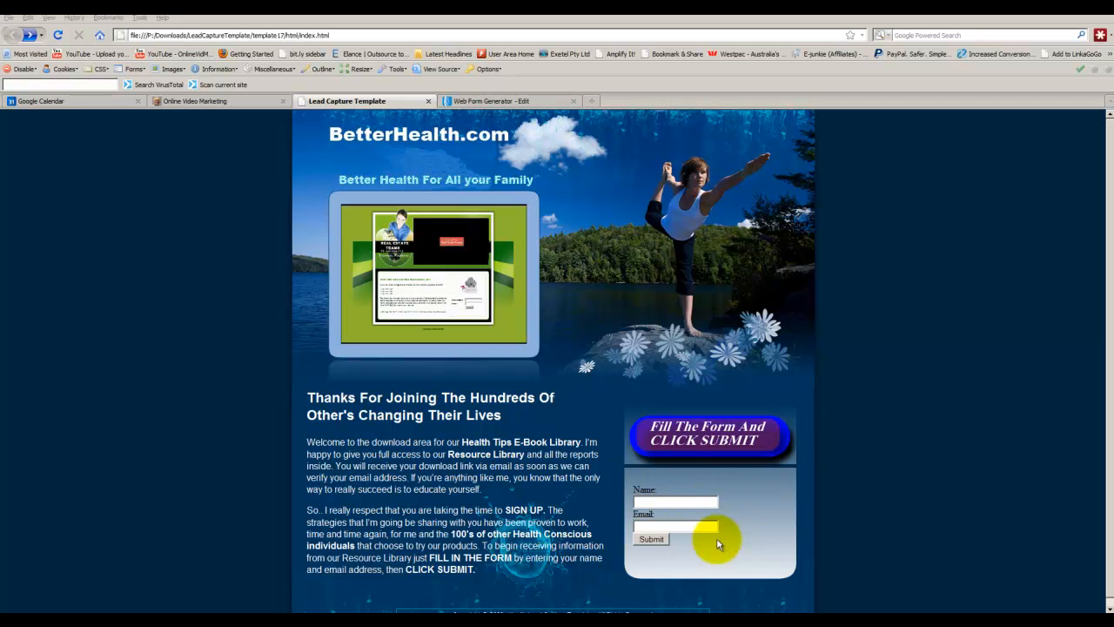
mouse_move(741, 444)
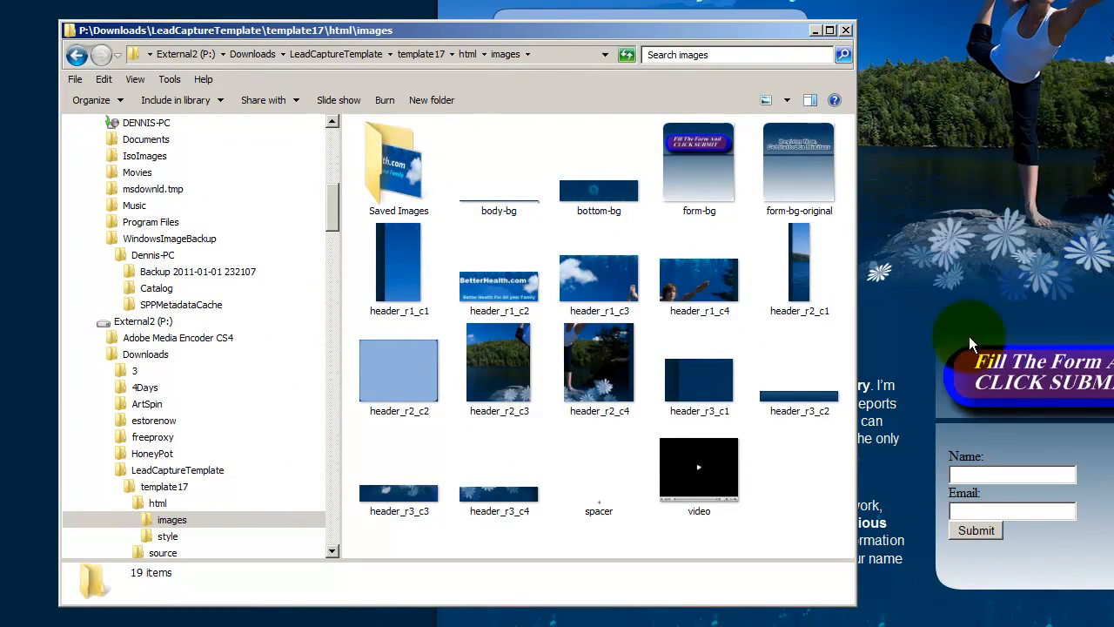
mouse_move(700, 160)
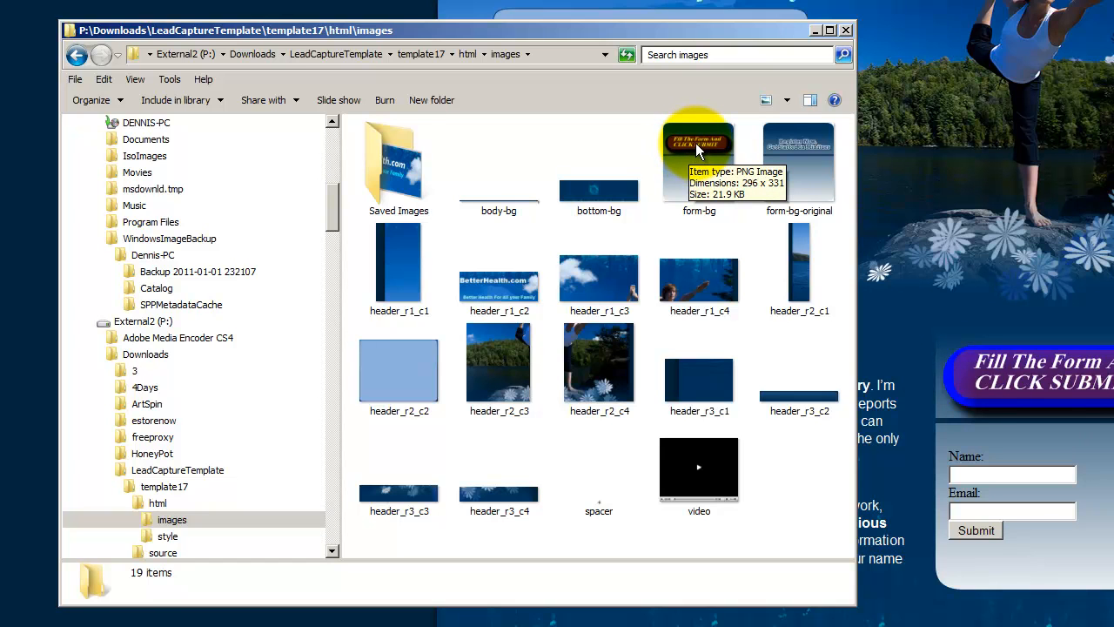
mouse_move(679, 193)
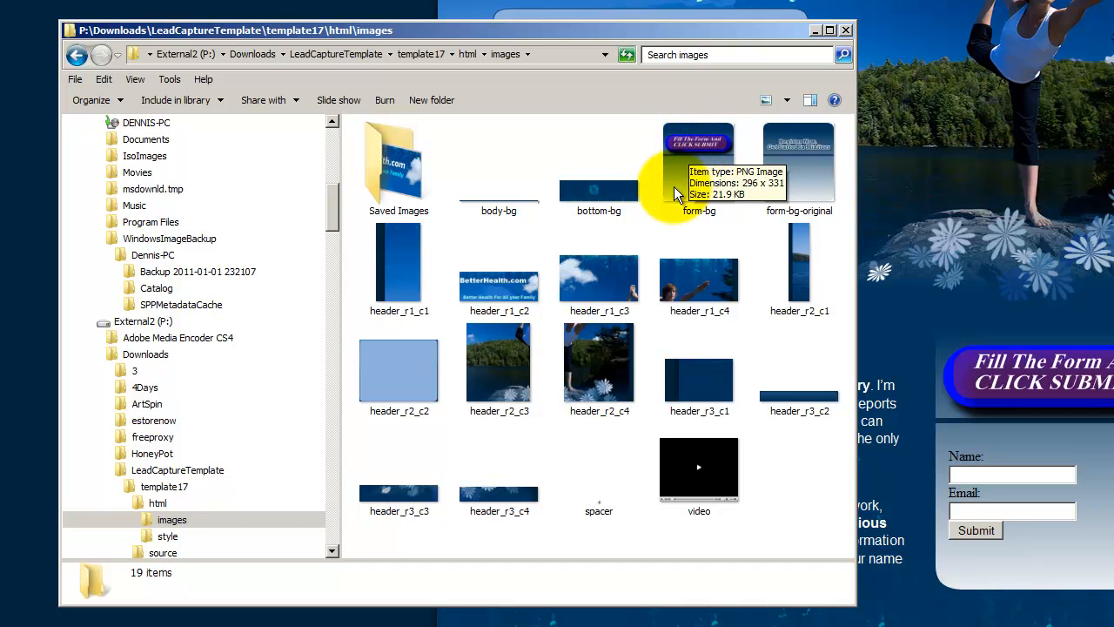
mouse_move(679, 181)
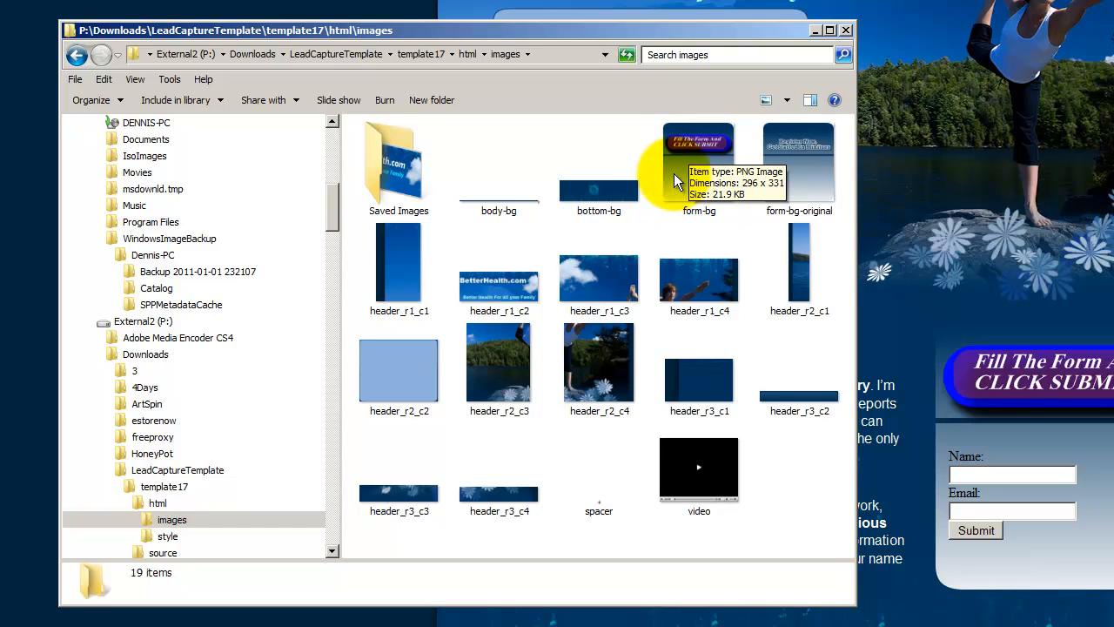
mouse_move(583, 68)
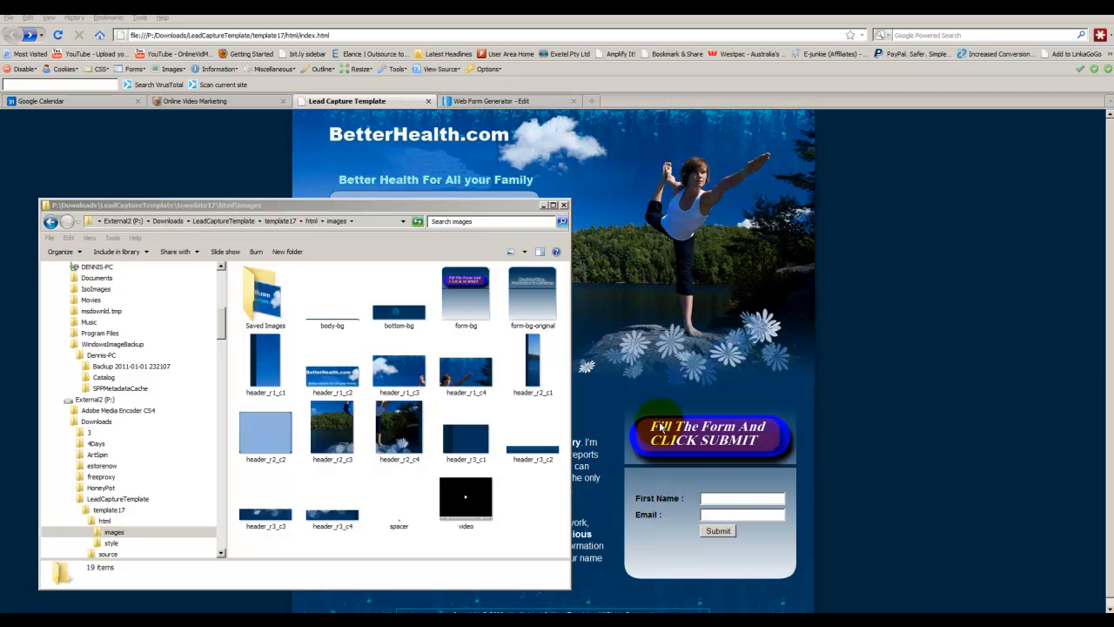
Bring the lead capture page in Firefox back to the front.
click(564, 205)
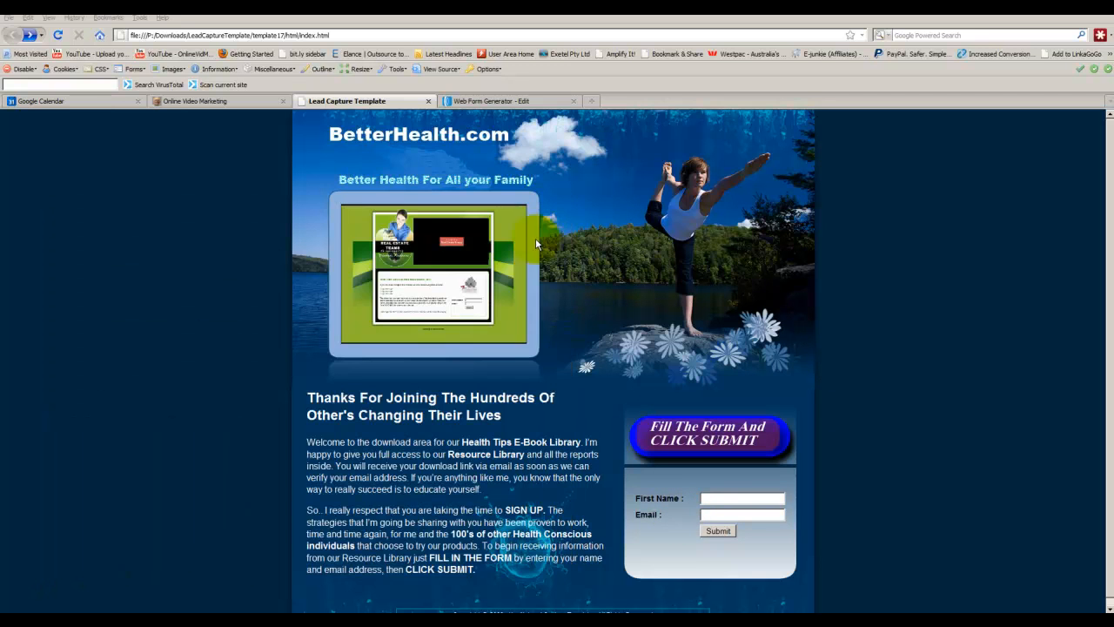
mouse_move(681, 533)
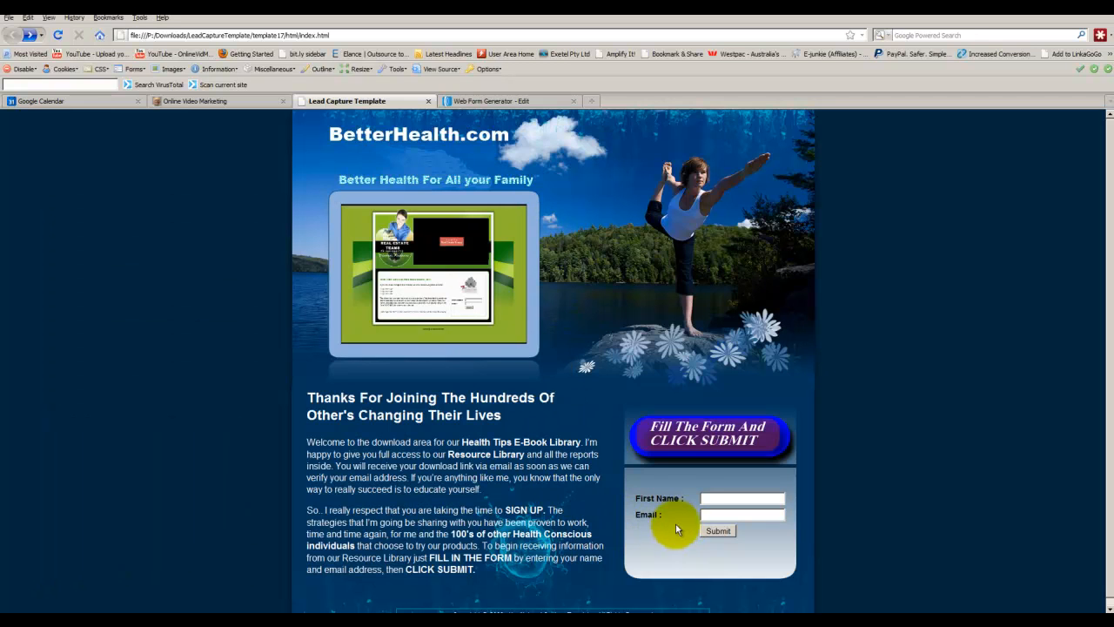
mouse_move(647, 501)
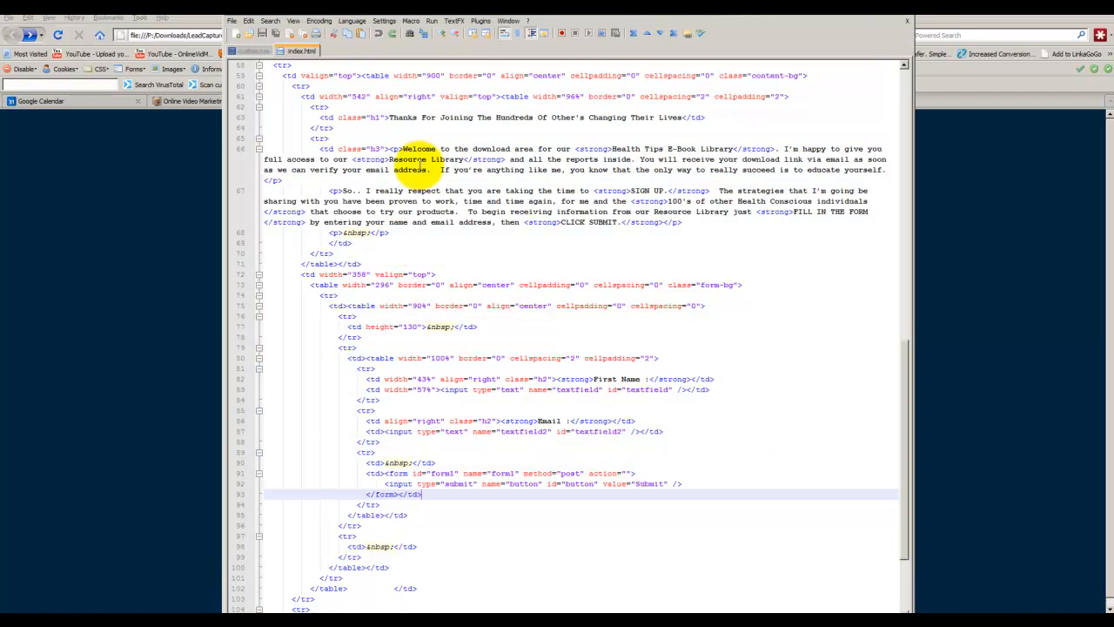
Search index.html for "First Name" and jump to the form's First Name label.
scroll(up, 3)
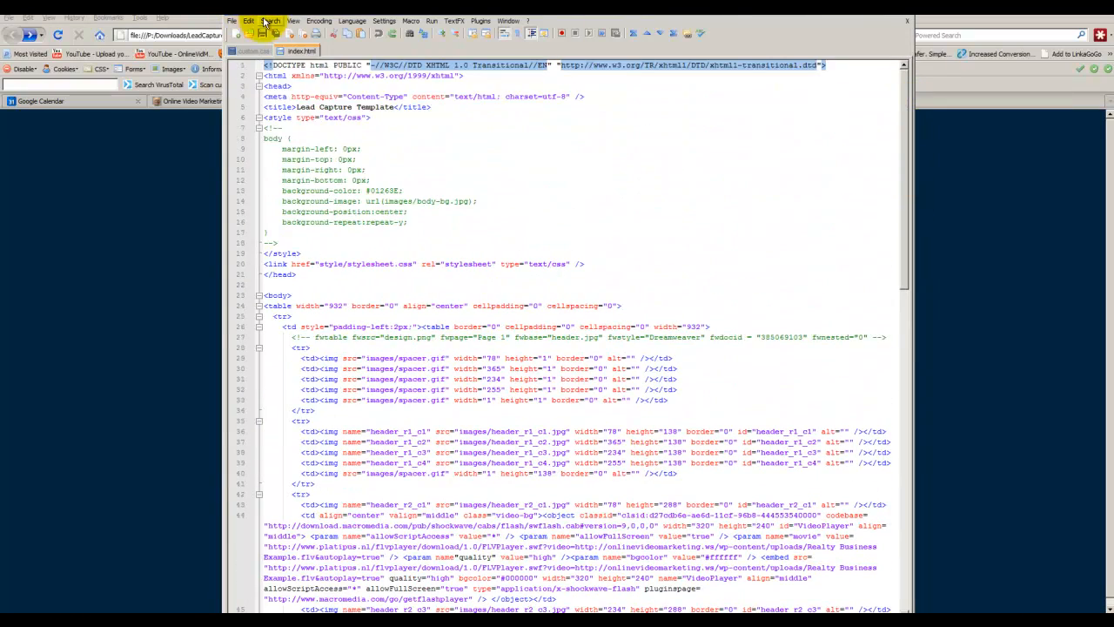
click(268, 33)
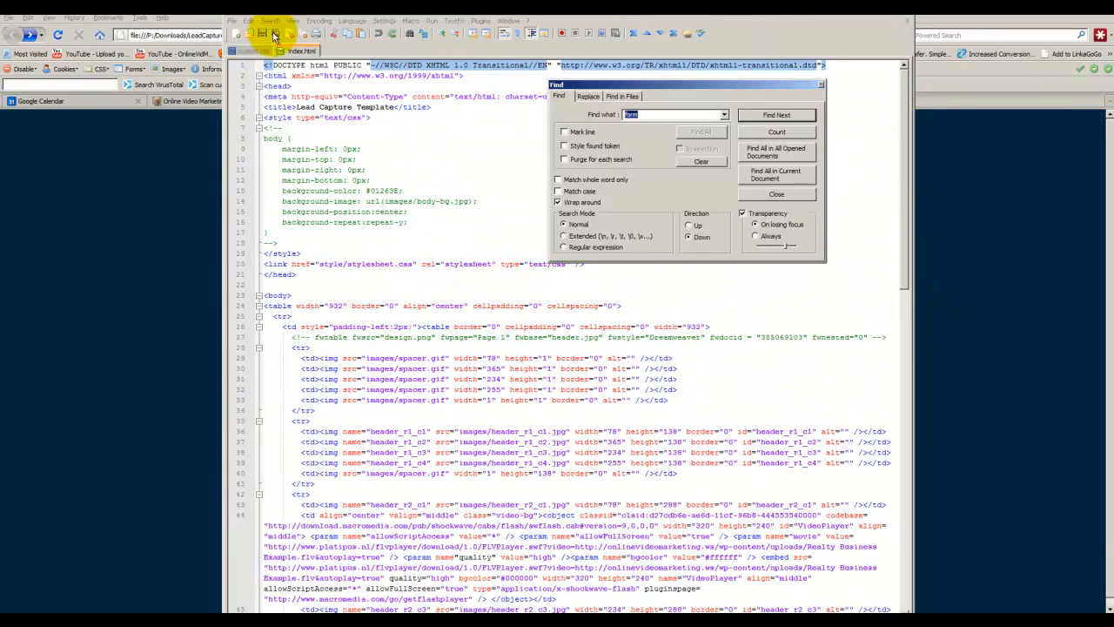
mouse_move(717, 102)
text(Fir)
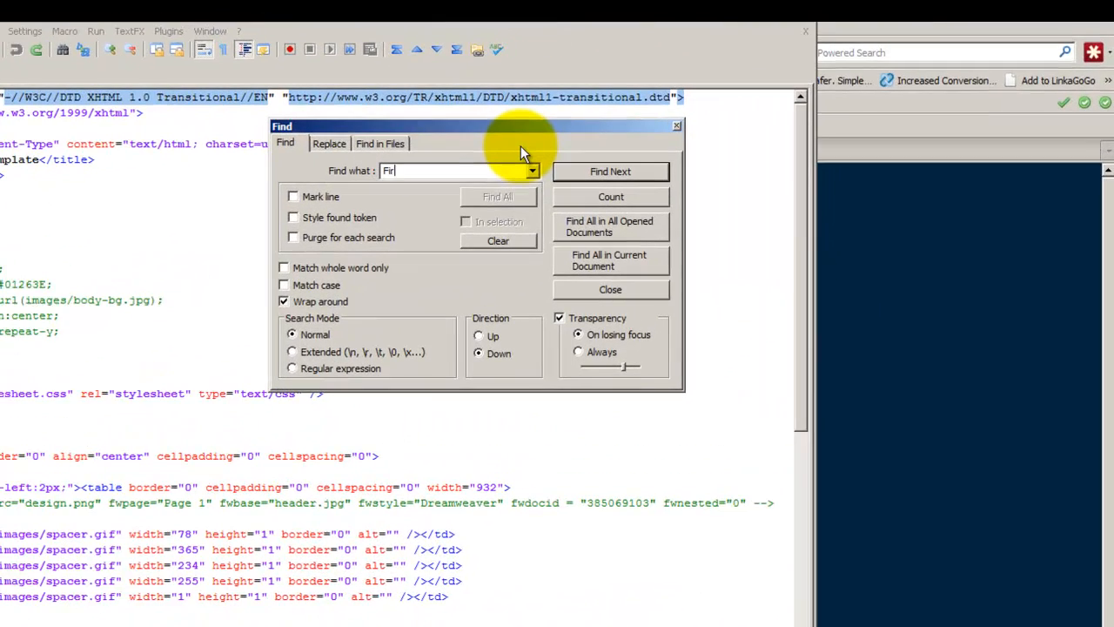
text(st)
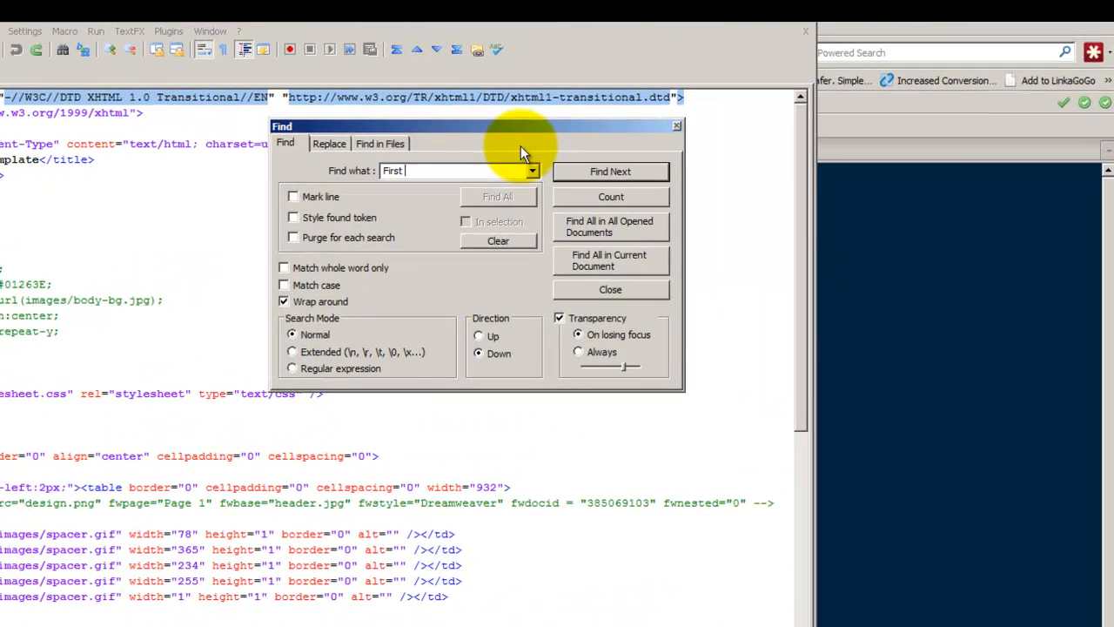
text(Name)
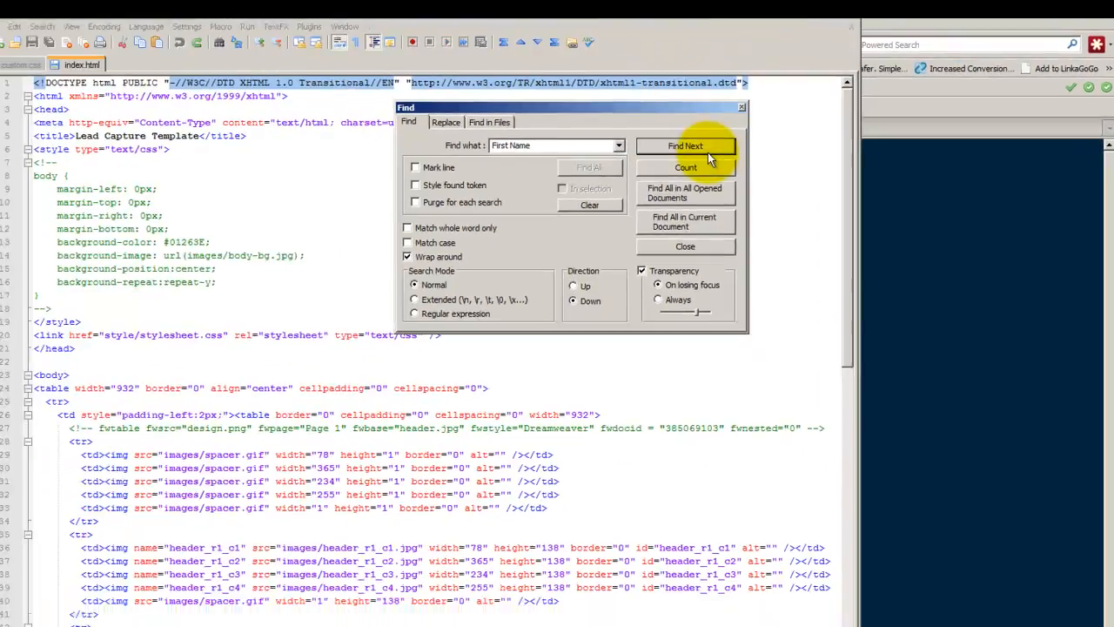
click(686, 147)
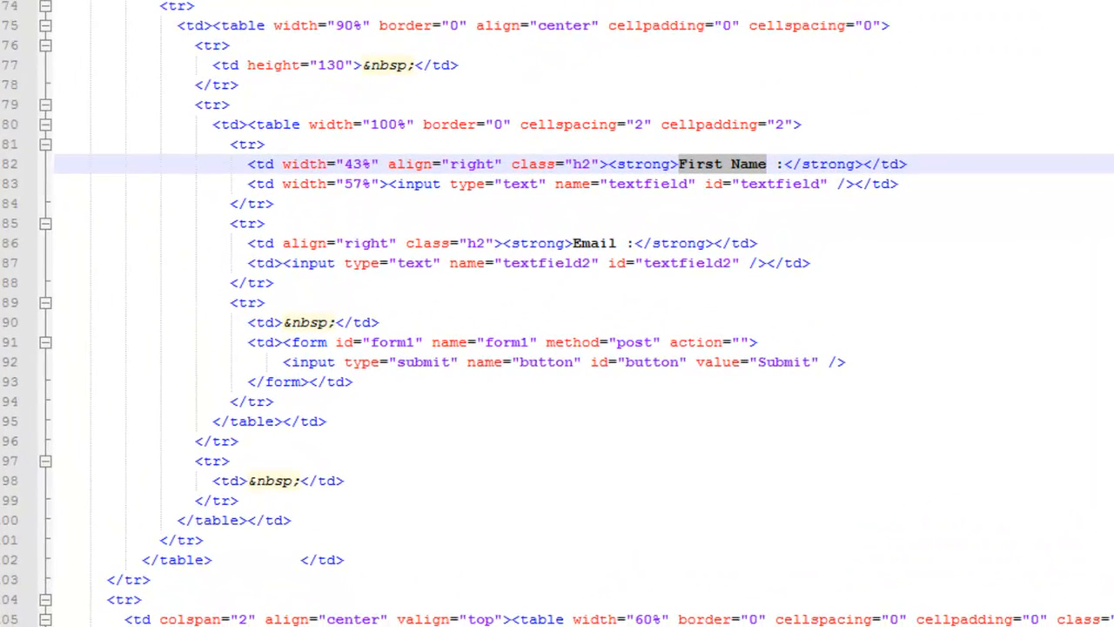
mouse_move(717, 171)
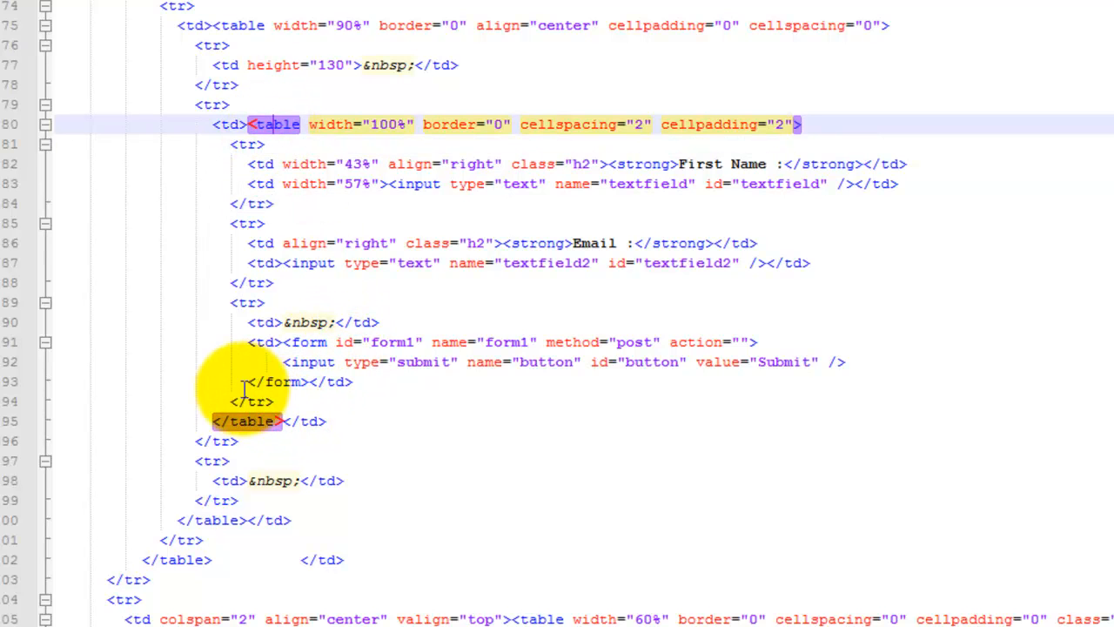
mouse_move(373, 392)
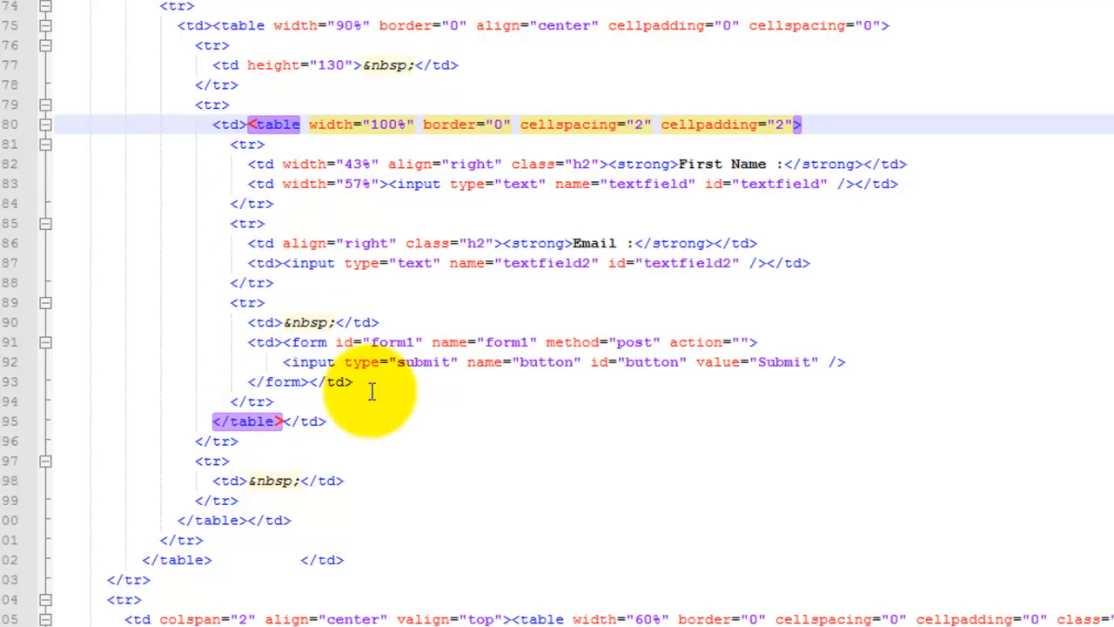
mouse_move(348, 340)
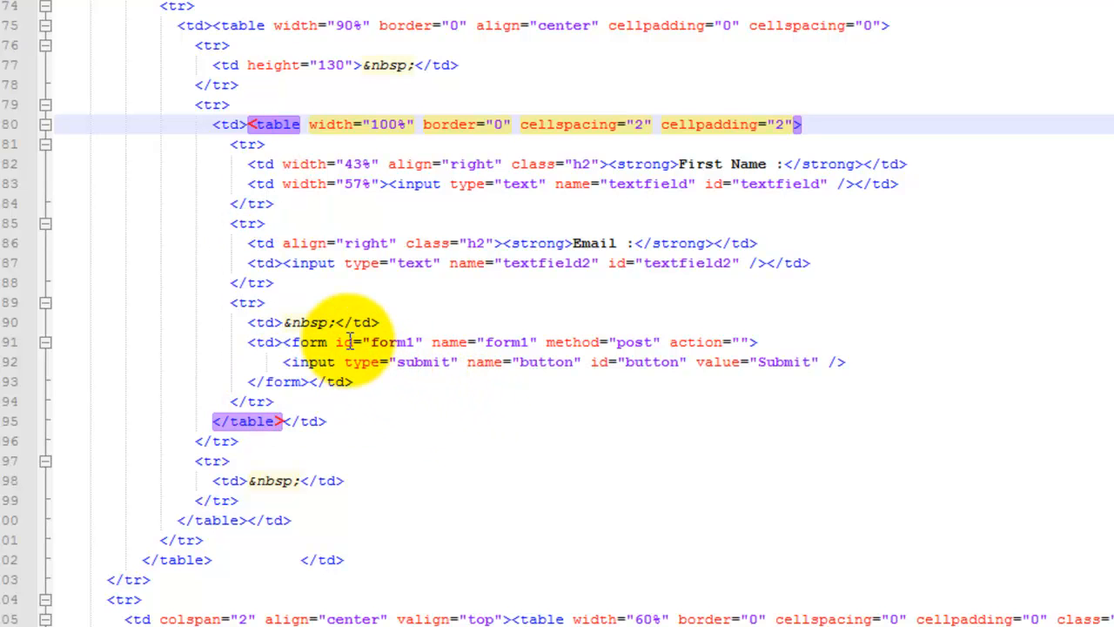
mouse_move(634, 247)
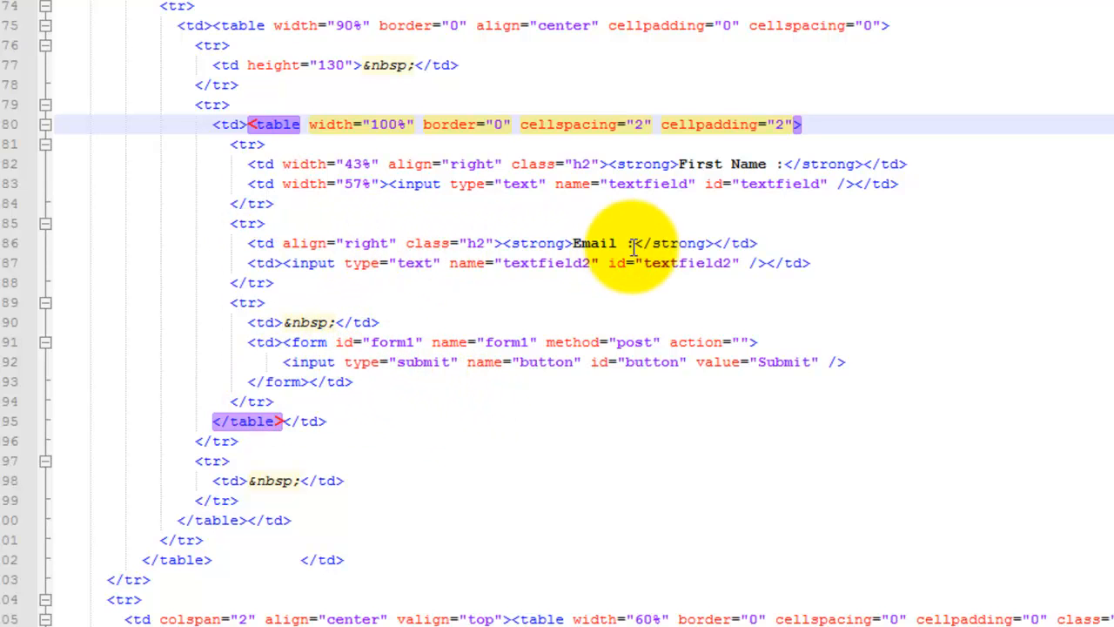
mouse_move(279, 264)
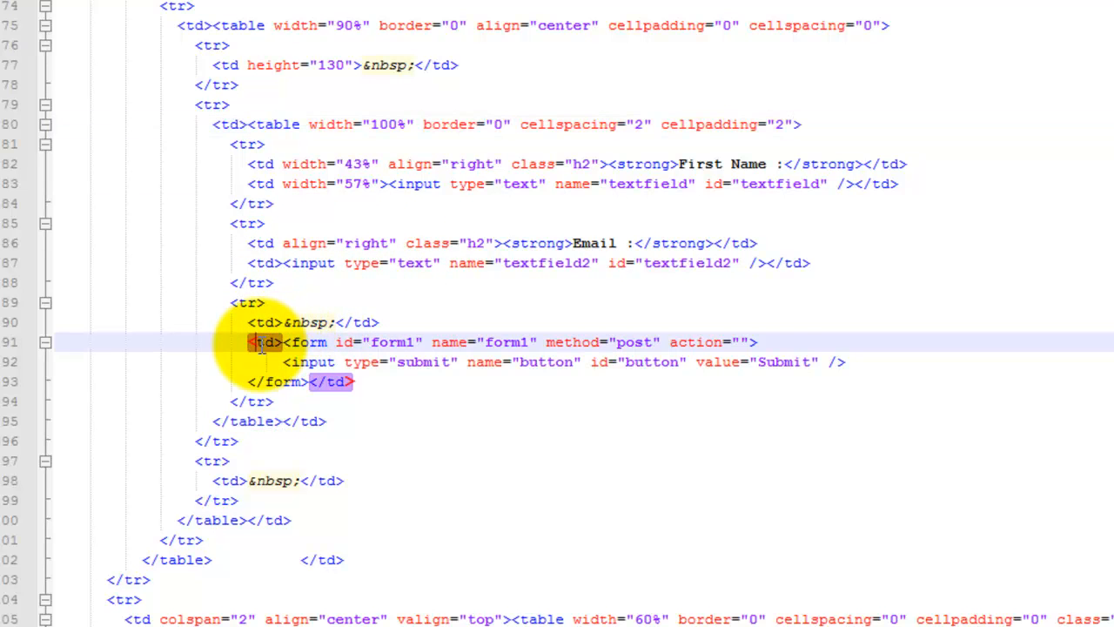
mouse_move(613, 366)
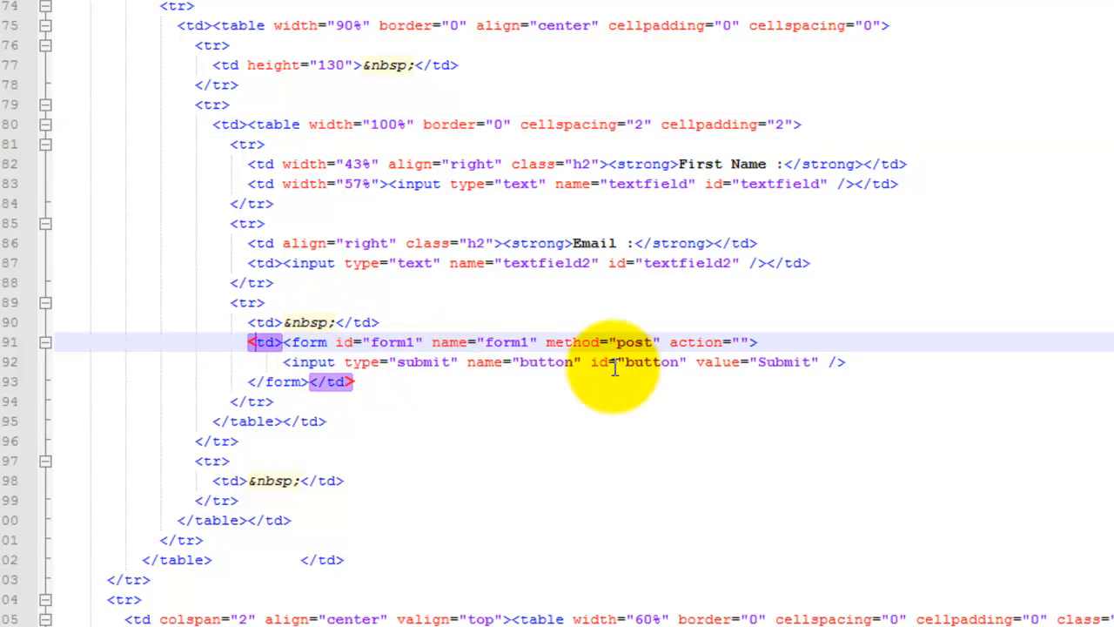
mouse_move(537, 383)
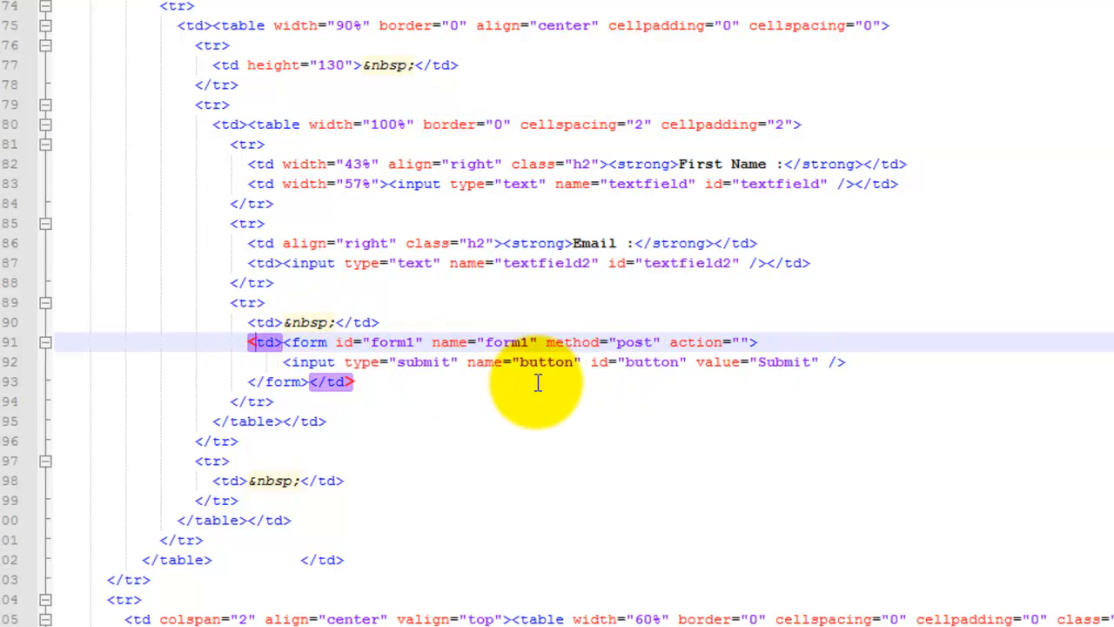
mouse_move(414, 374)
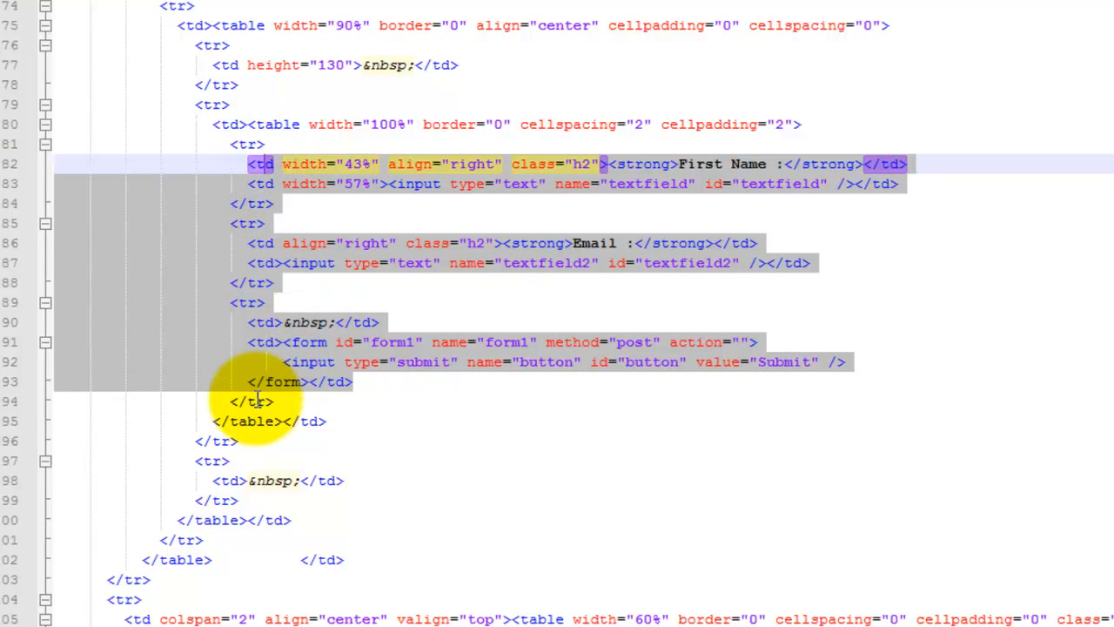
mouse_move(775, 508)
text(<t)
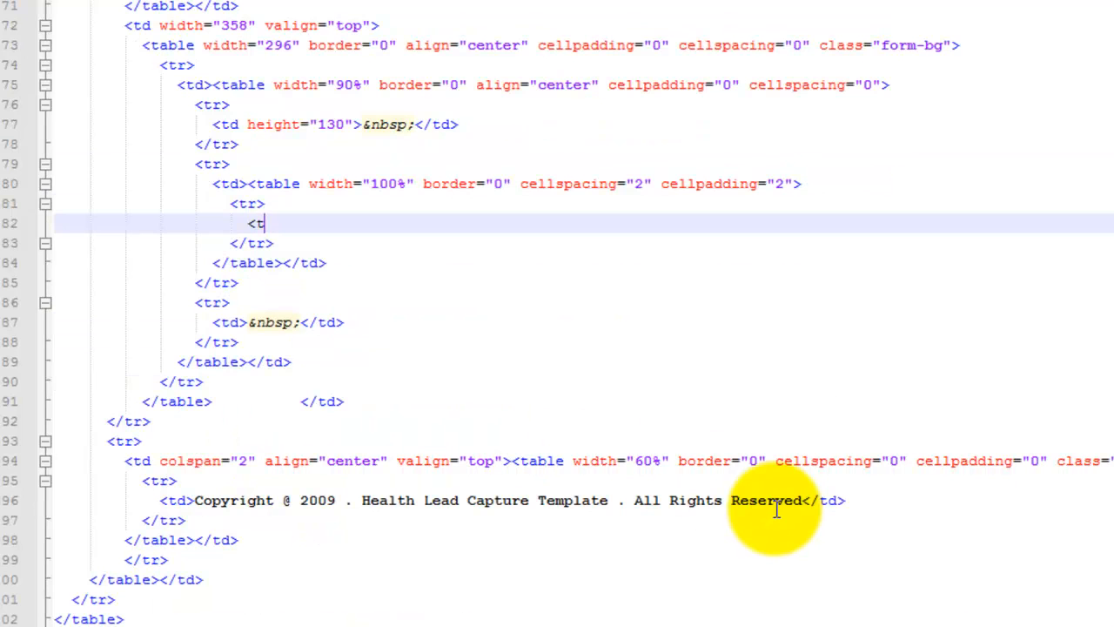
Delete the selected old First Name, Email and Submit form code.
key(Backspace)
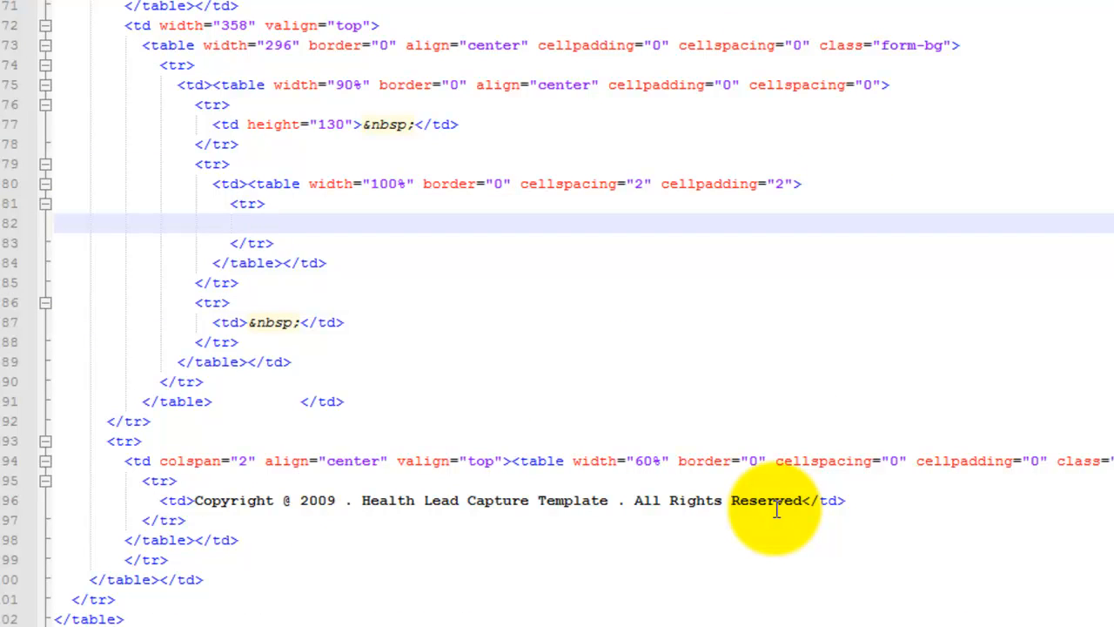
mouse_move(596, 456)
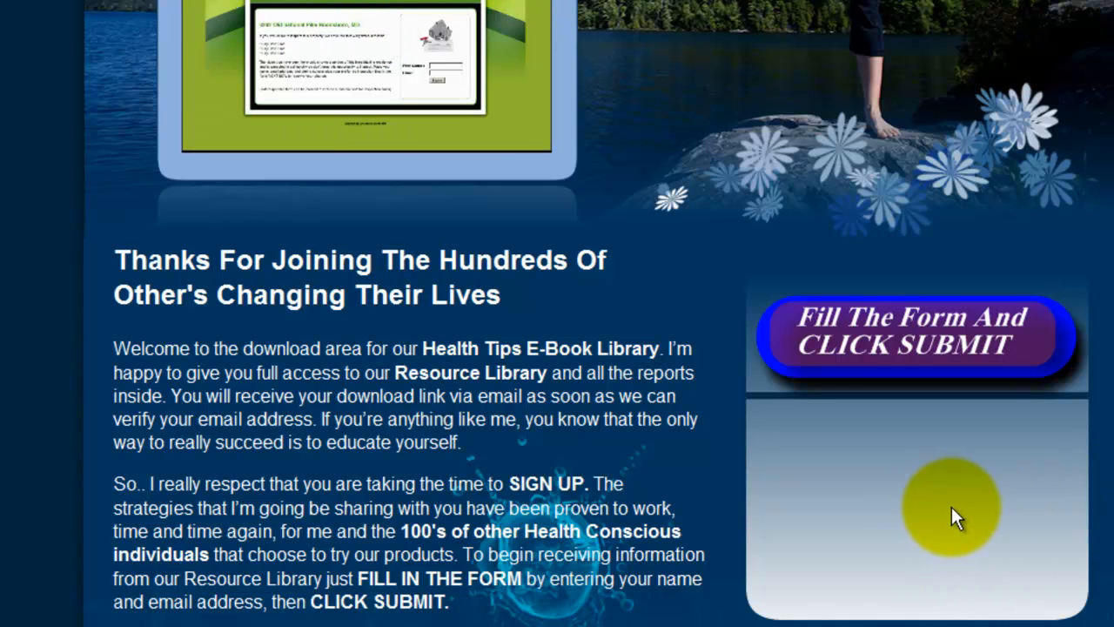
mouse_move(1010, 491)
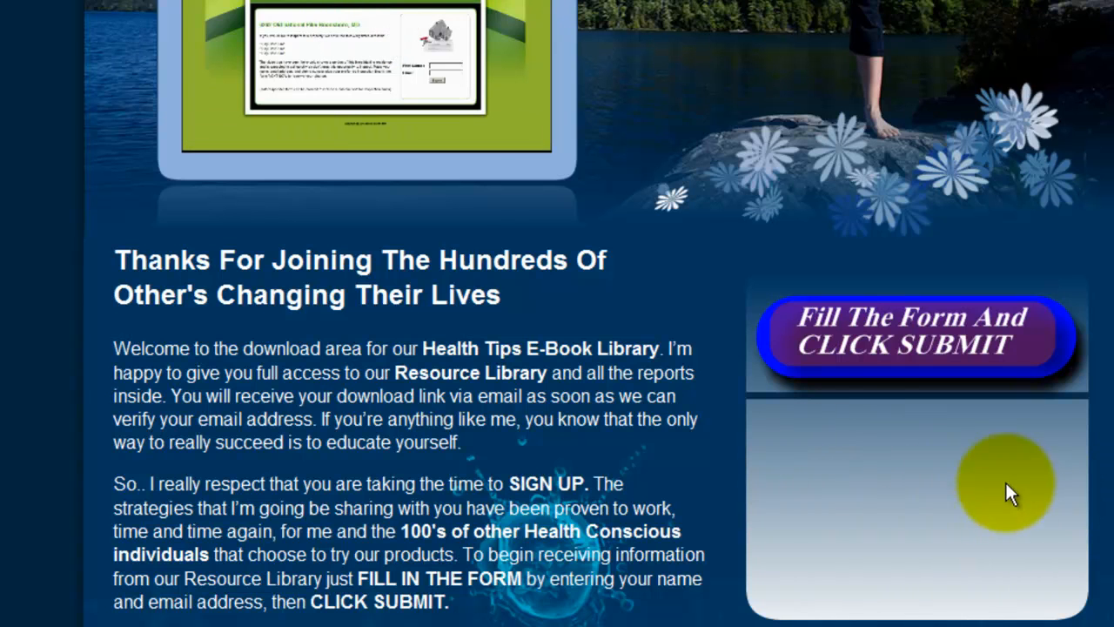
mouse_move(902, 456)
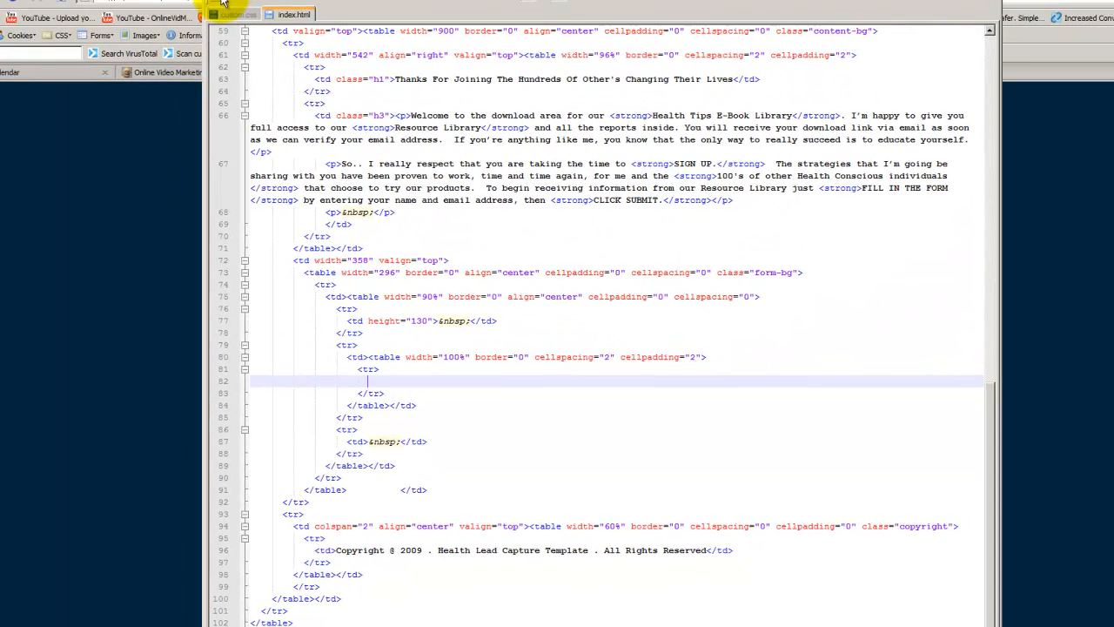
Compare AWeber's JavaScript snippet and raw HTML versions, then select all the raw HTML form code.
click(338, 14)
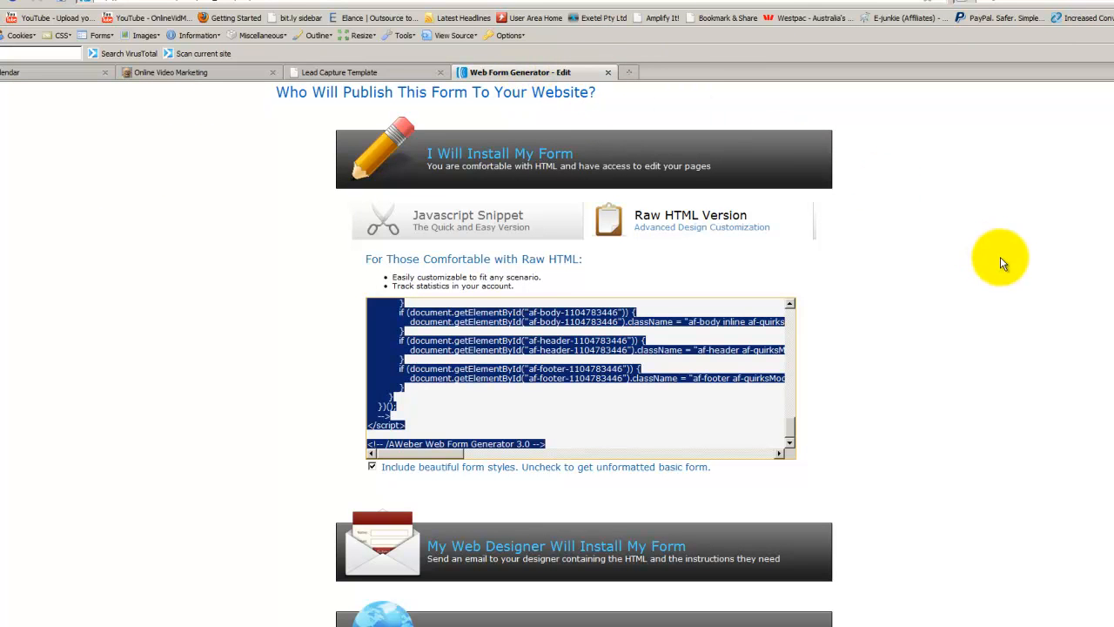
mouse_move(1041, 392)
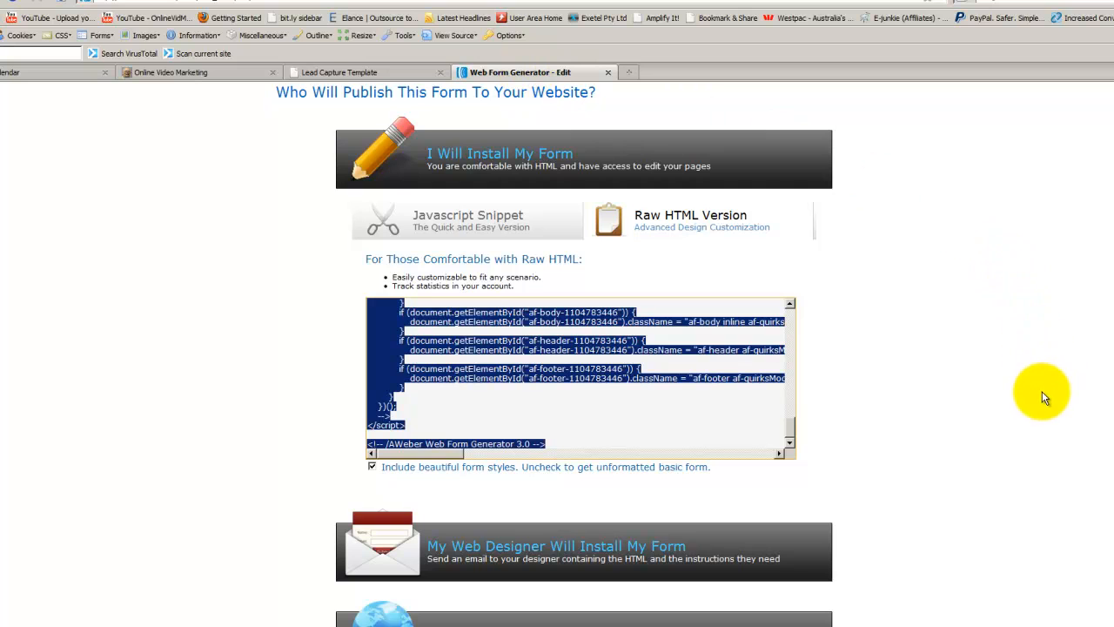
mouse_move(1066, 439)
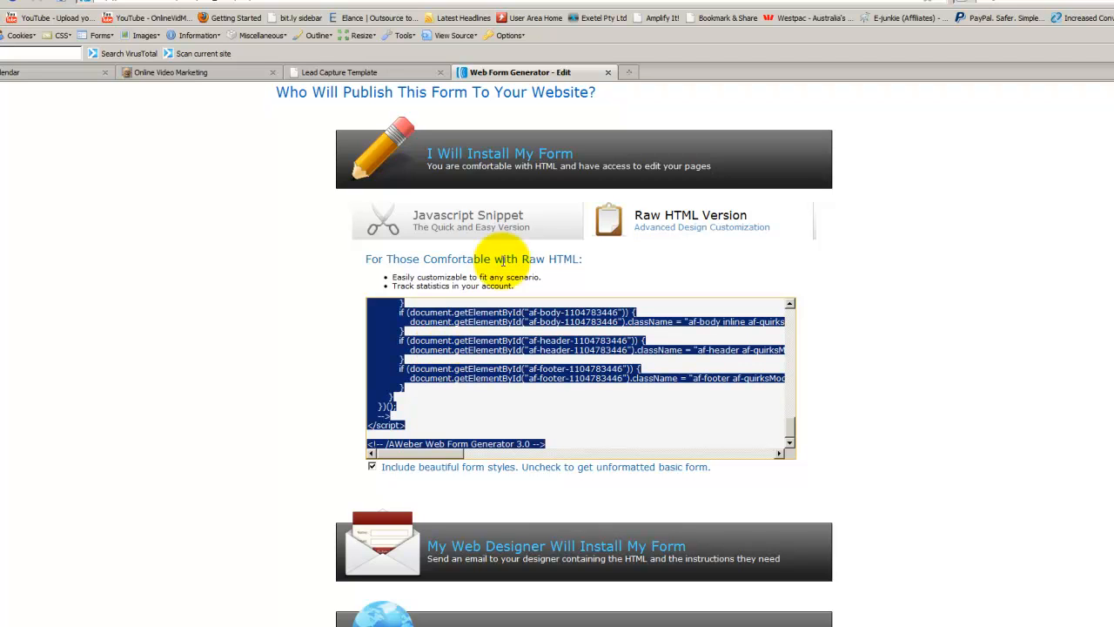
click(467, 216)
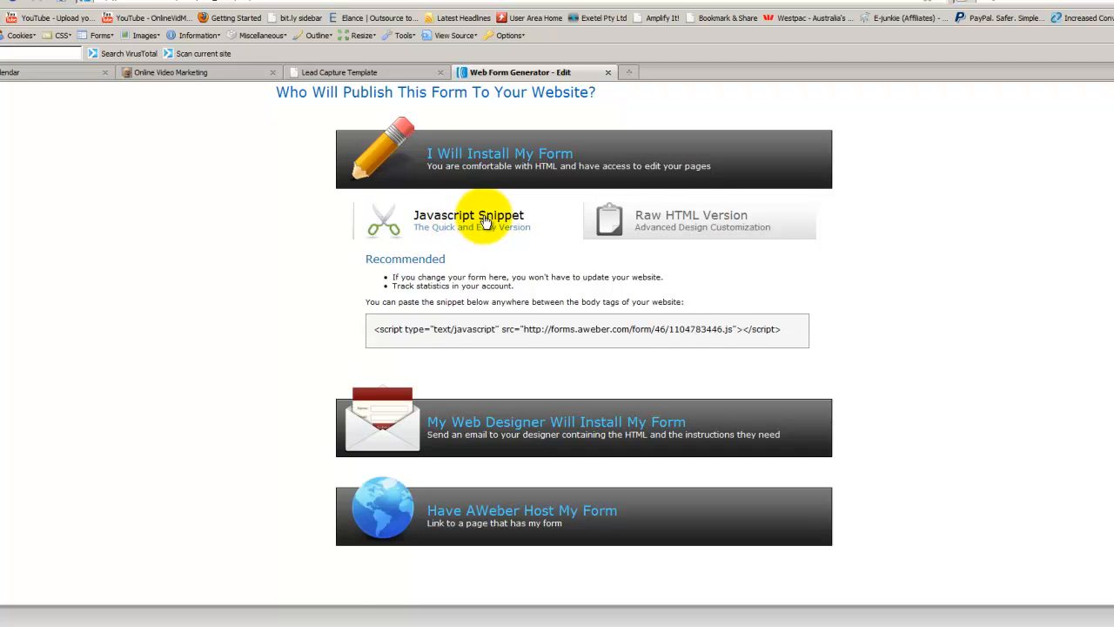
click(690, 219)
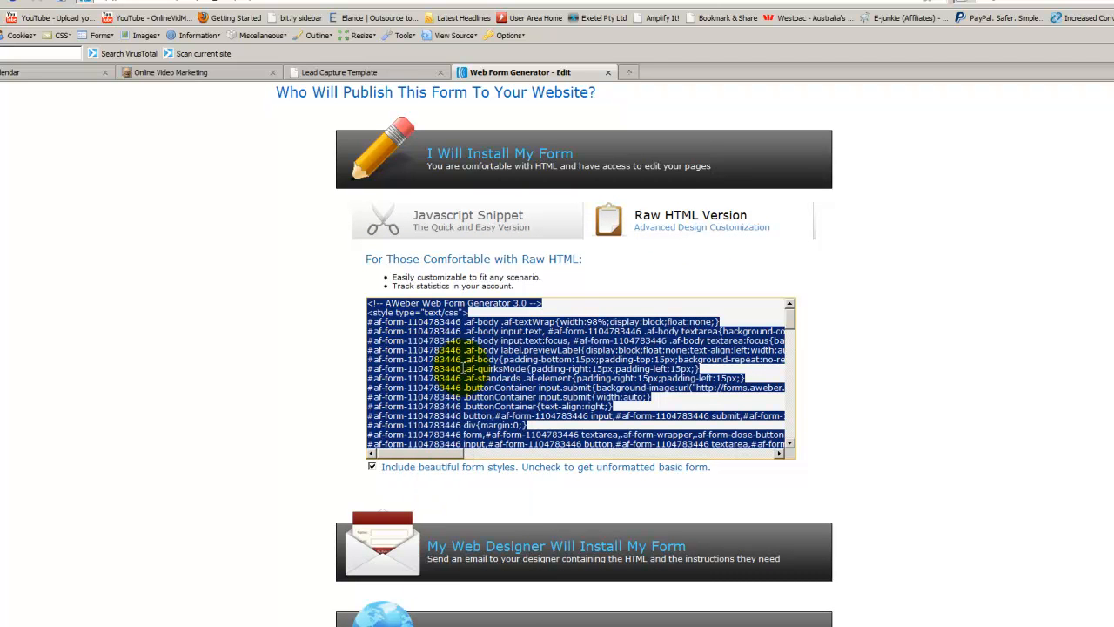
click(339, 73)
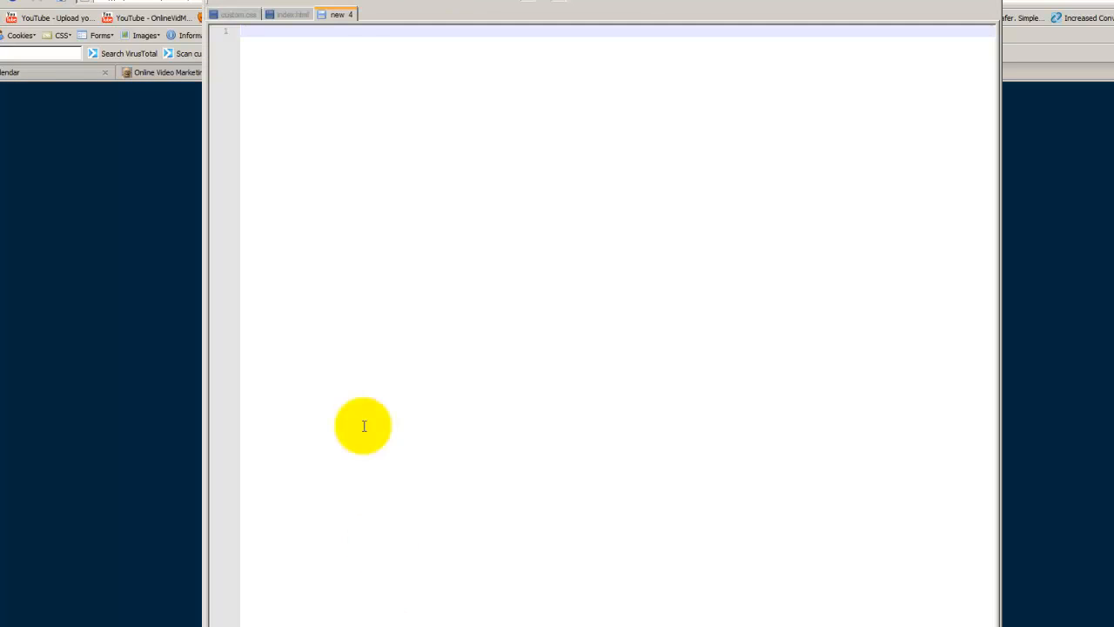
mouse_move(303, 73)
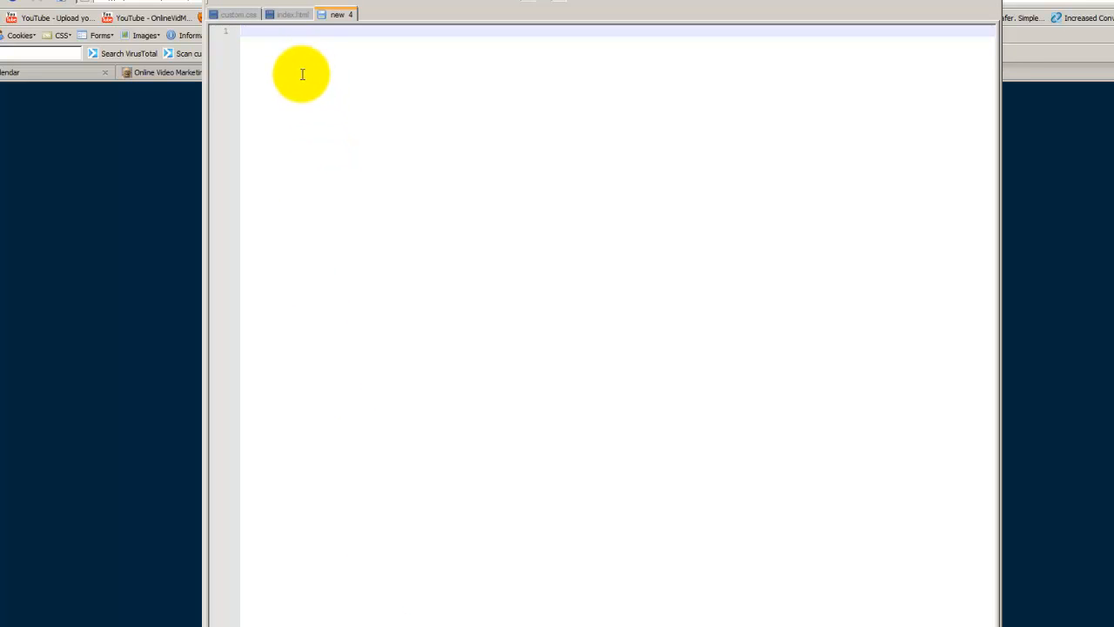
mouse_move(324, 83)
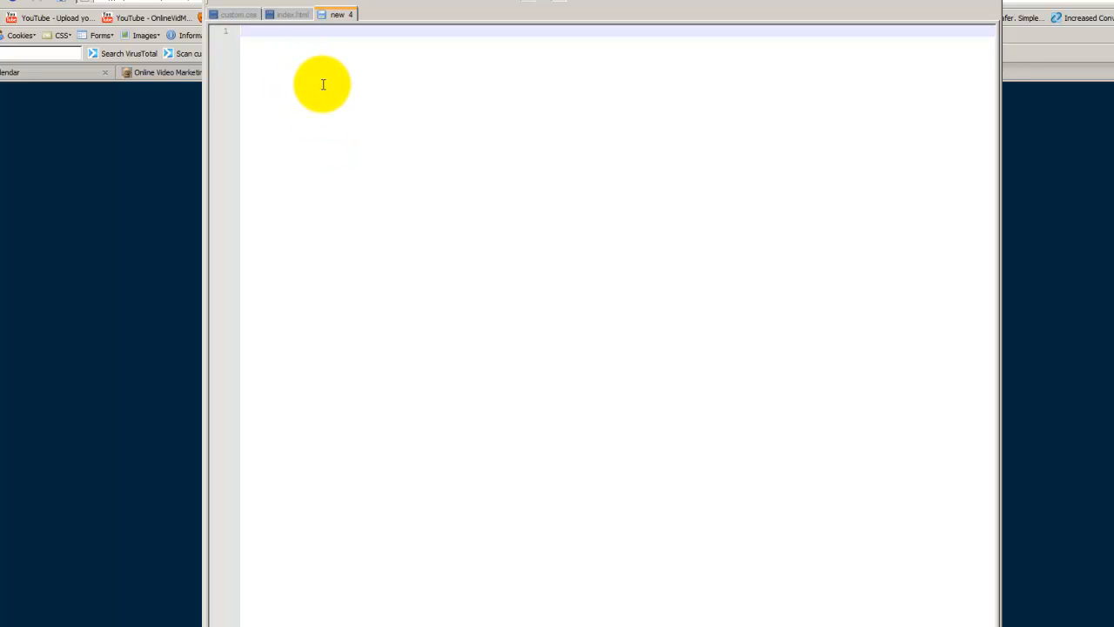
mouse_move(327, 83)
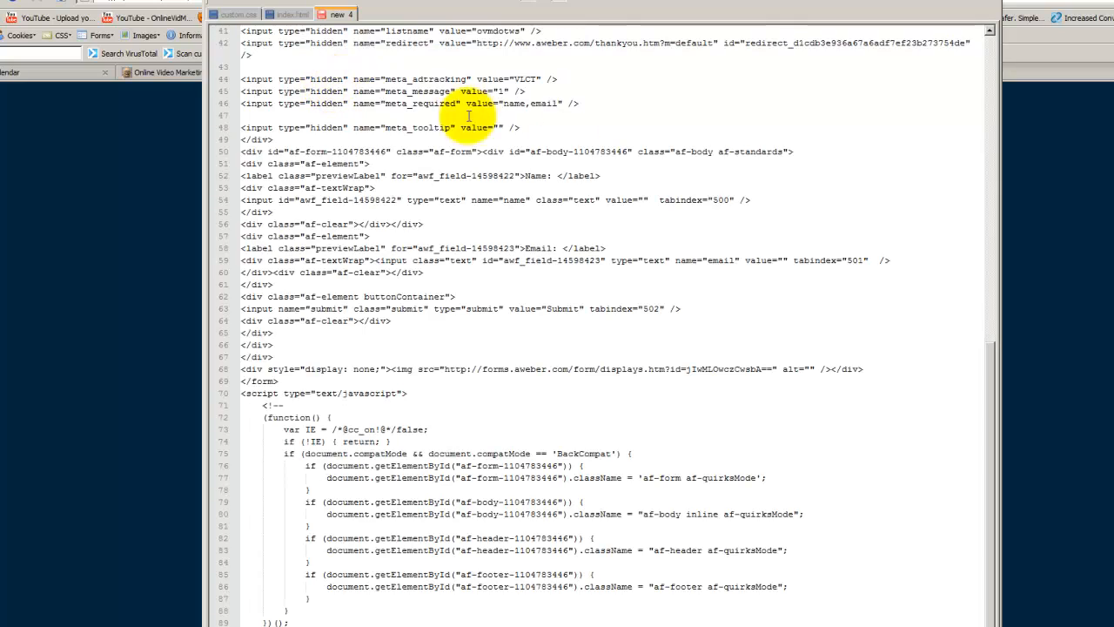
mouse_move(996, 407)
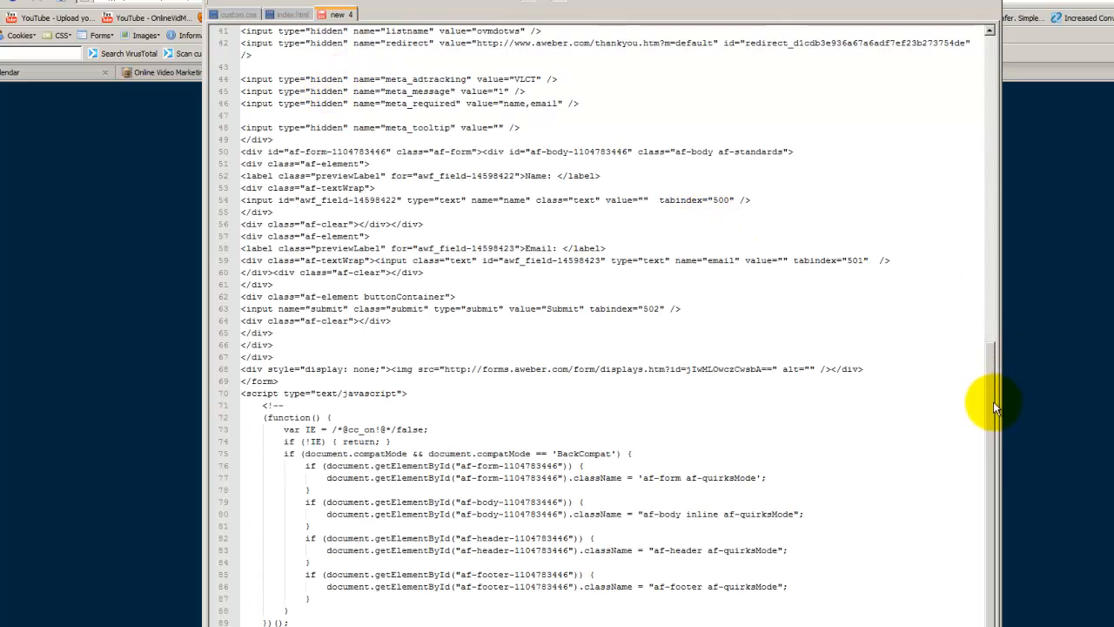
Review the pasted AWeber form code and start saving the new document under a name.
scroll(up, 3)
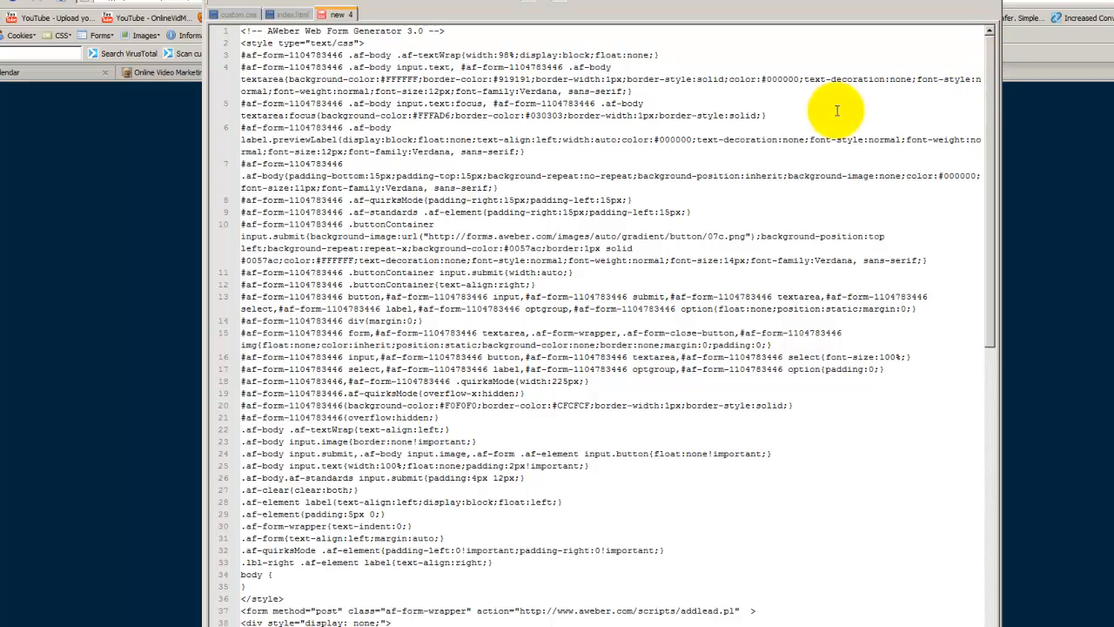
scroll(down, 3)
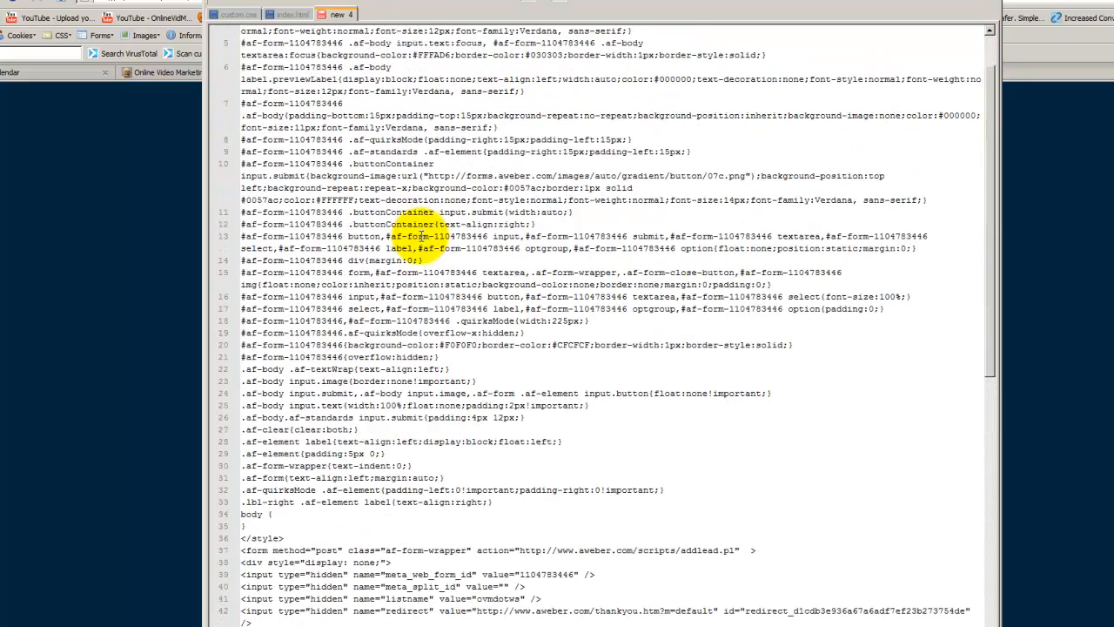
click(235, 14)
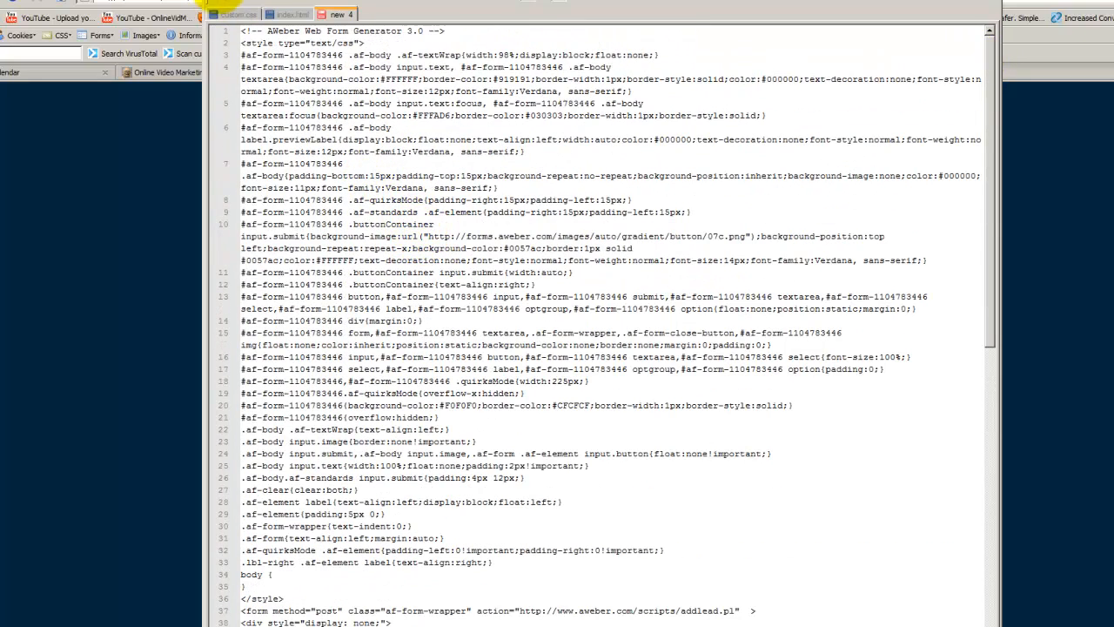
click(223, 3)
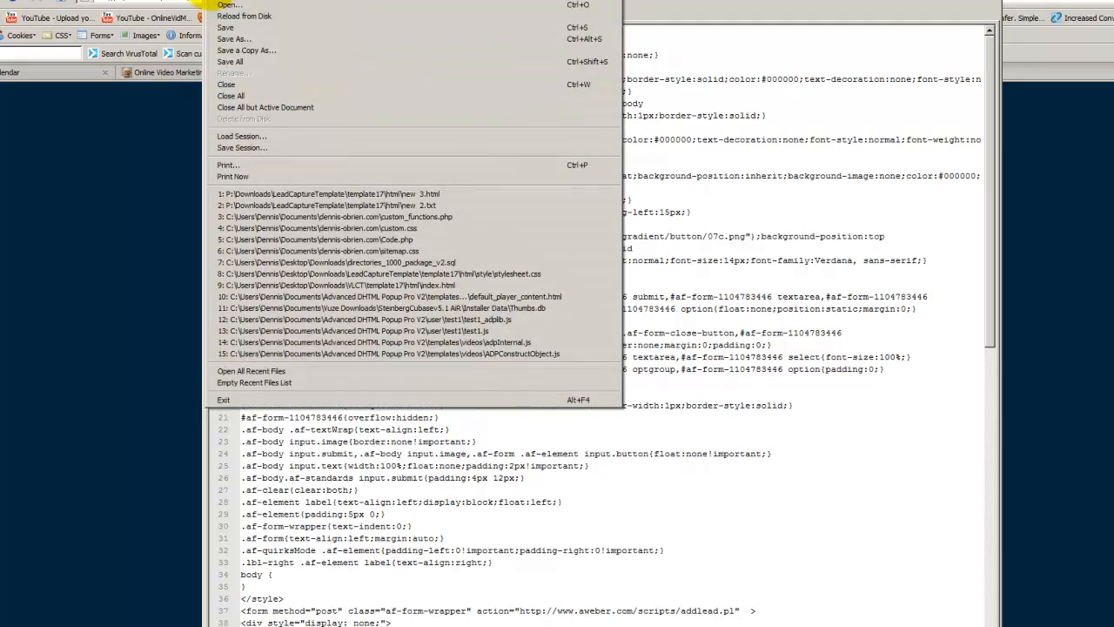
click(234, 49)
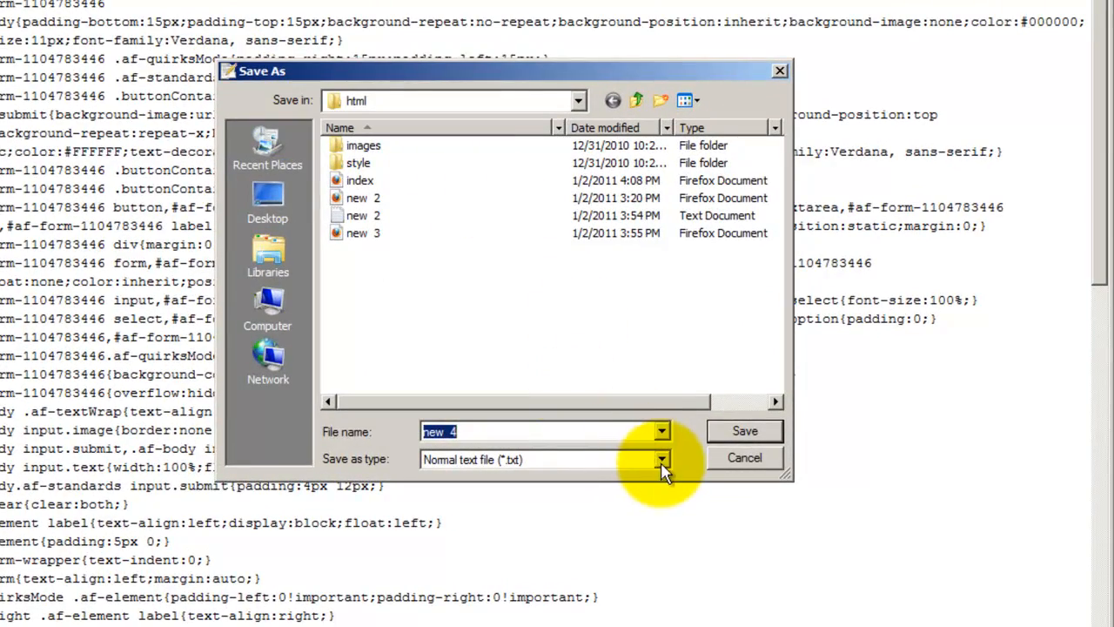
Save the document as a Hyper Text Markup Language file, new 4.html.
click(661, 460)
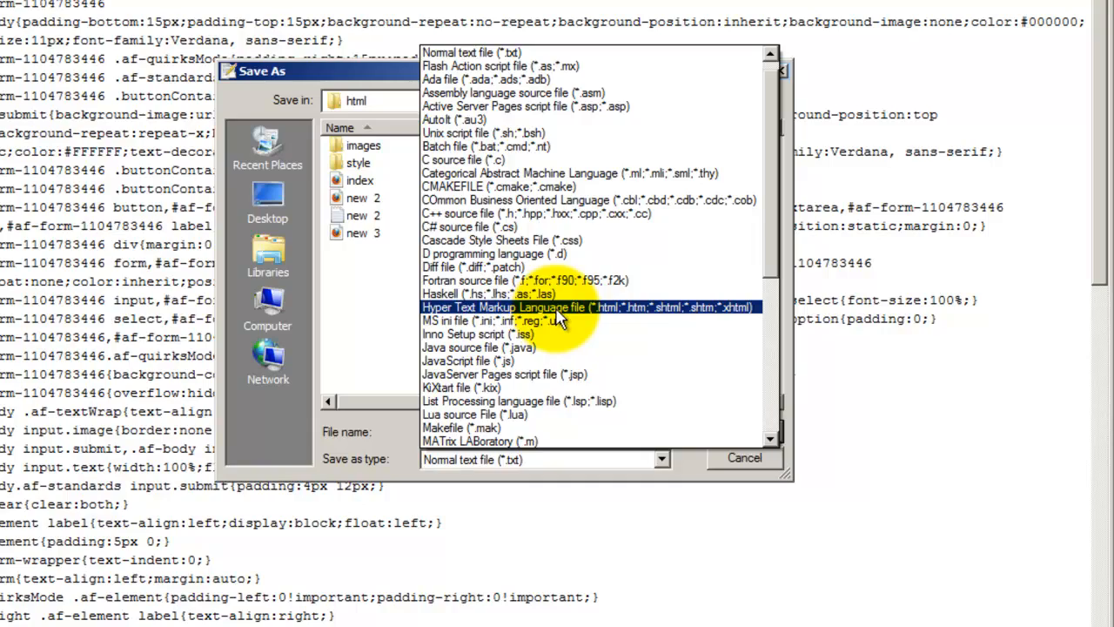
click(578, 307)
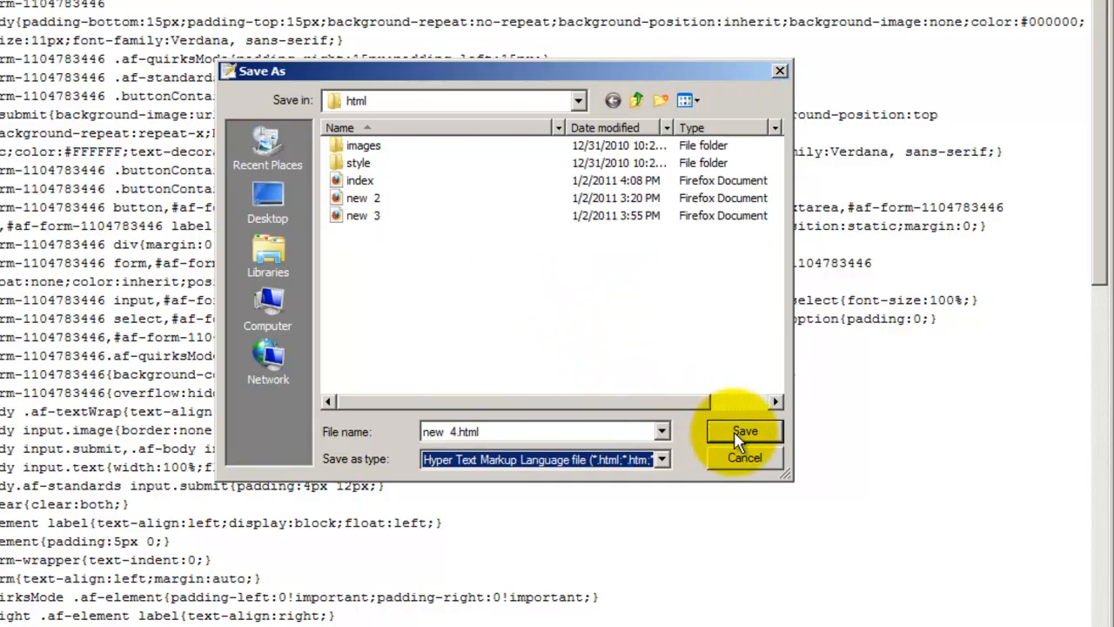
click(745, 432)
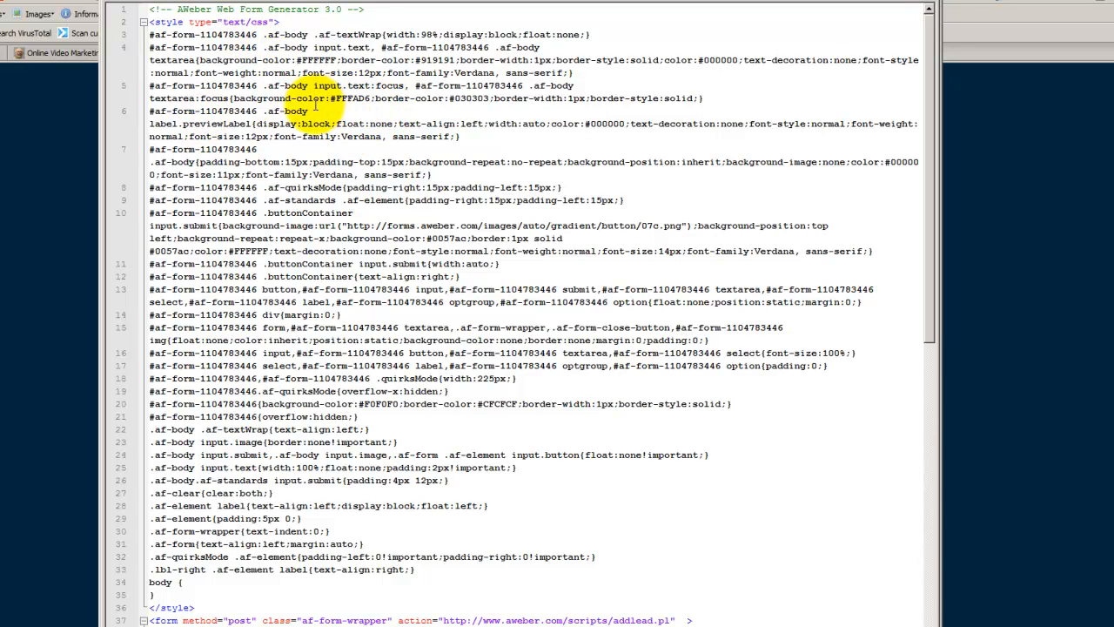
mouse_move(981, 334)
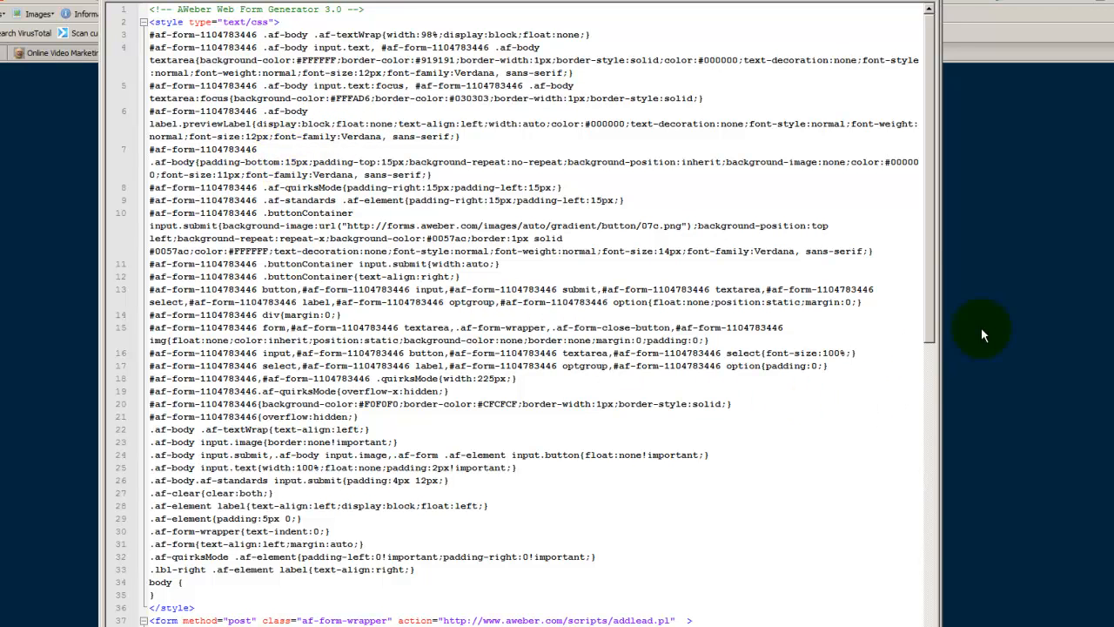
mouse_move(833, 223)
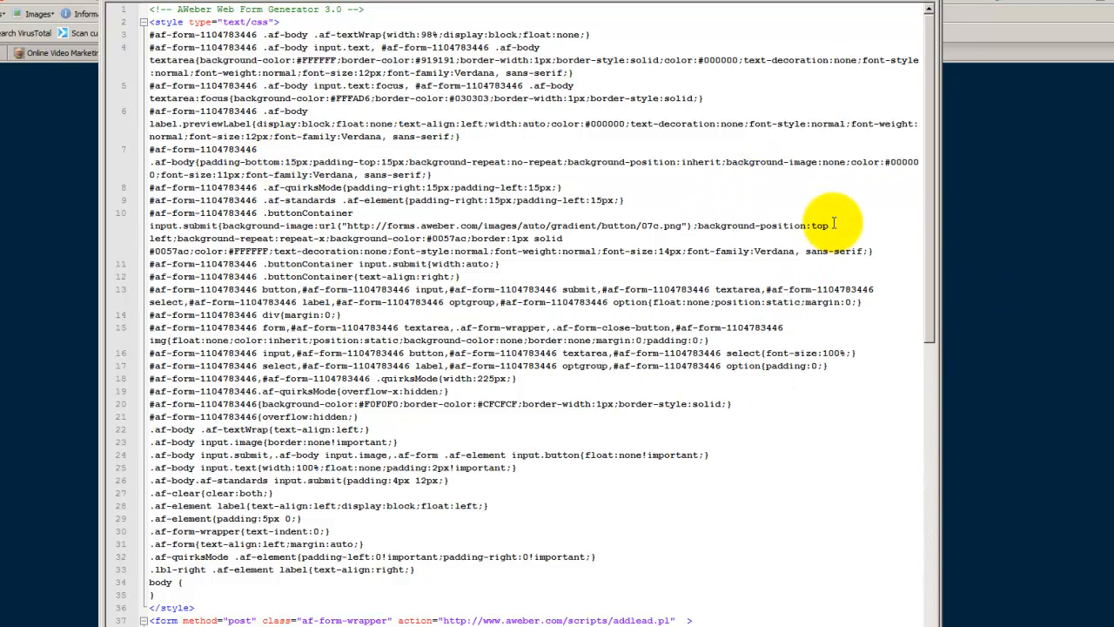
Scroll through new 4.html from the styles down to the form markup.
scroll(down, 3)
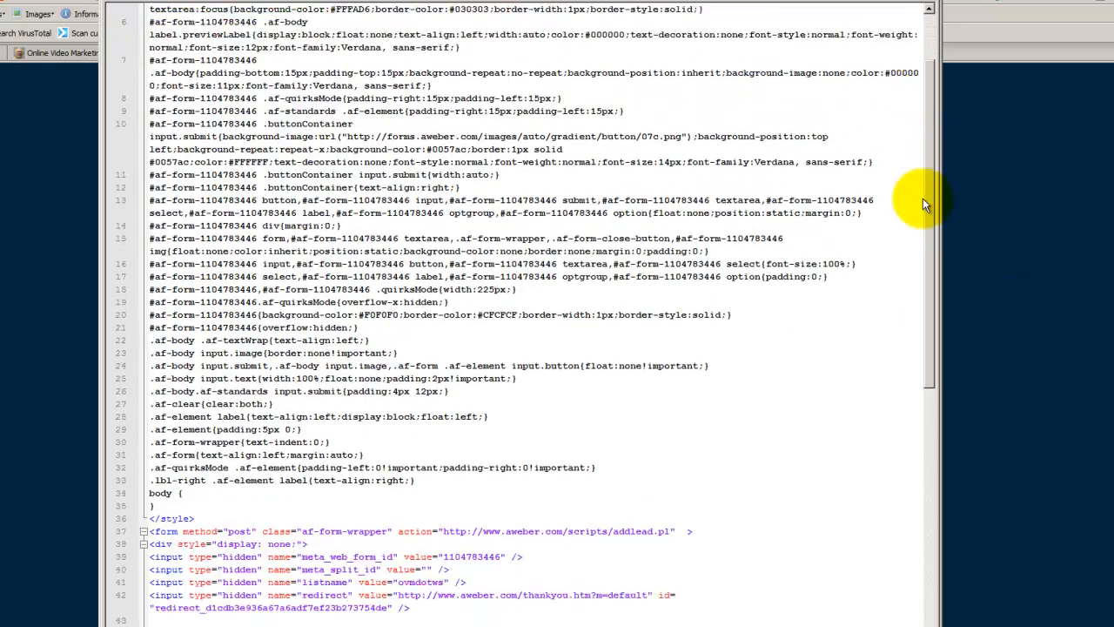
scroll(down, 3)
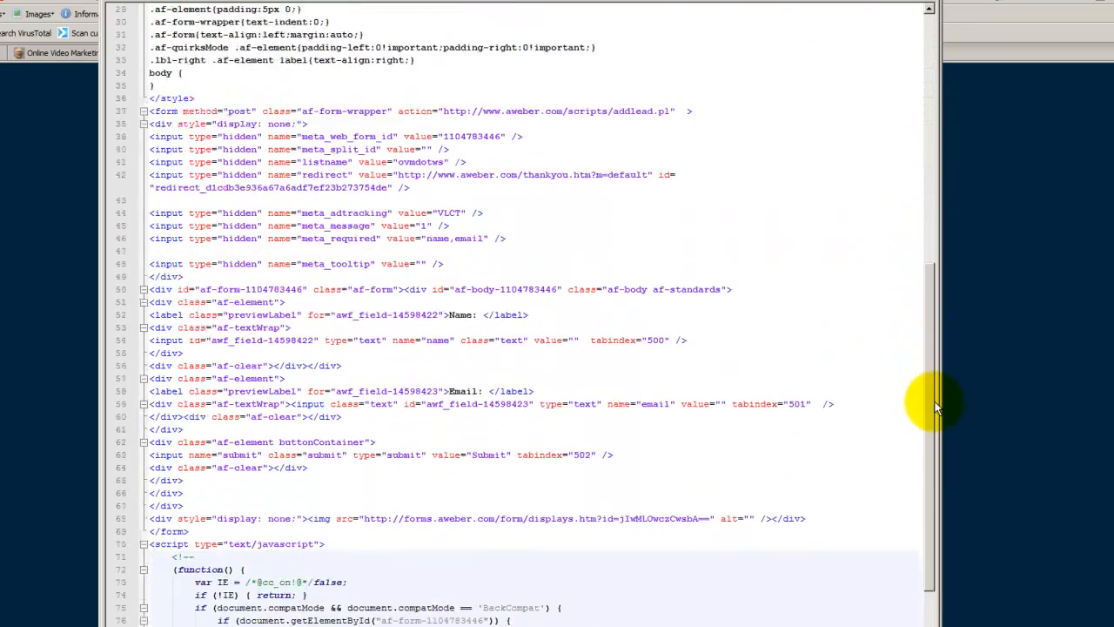
scroll(down, 3)
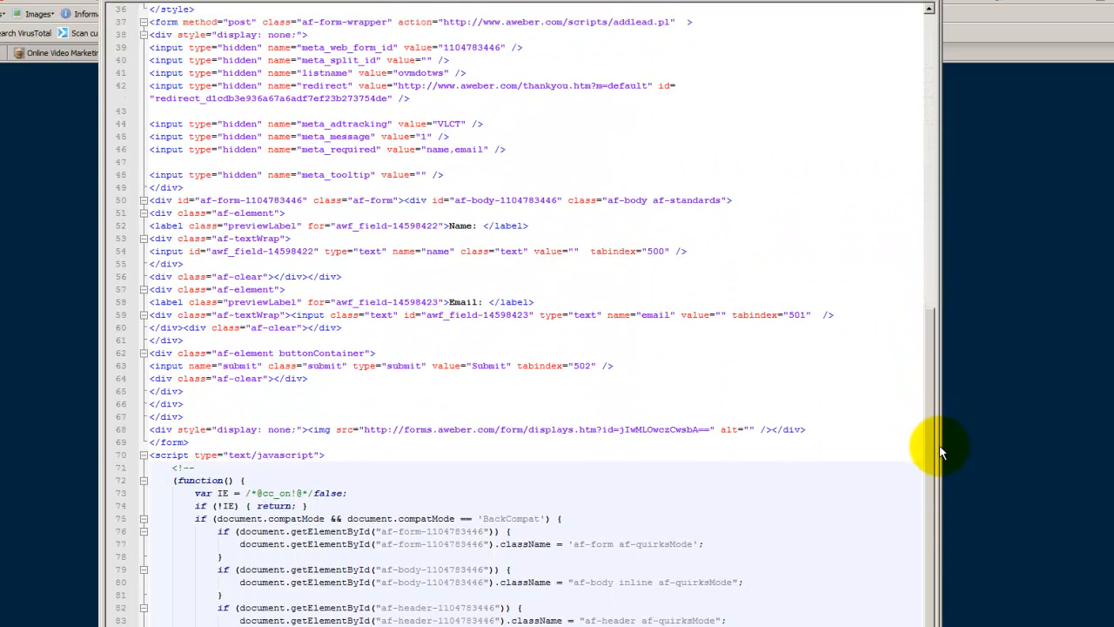
scroll(up, 3)
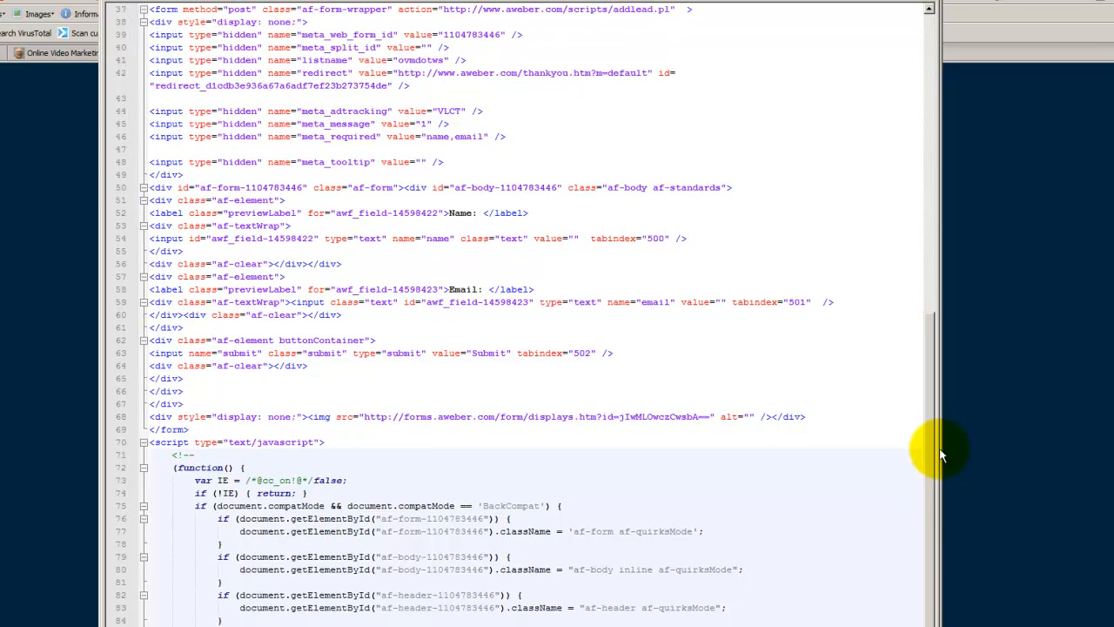
mouse_move(164, 10)
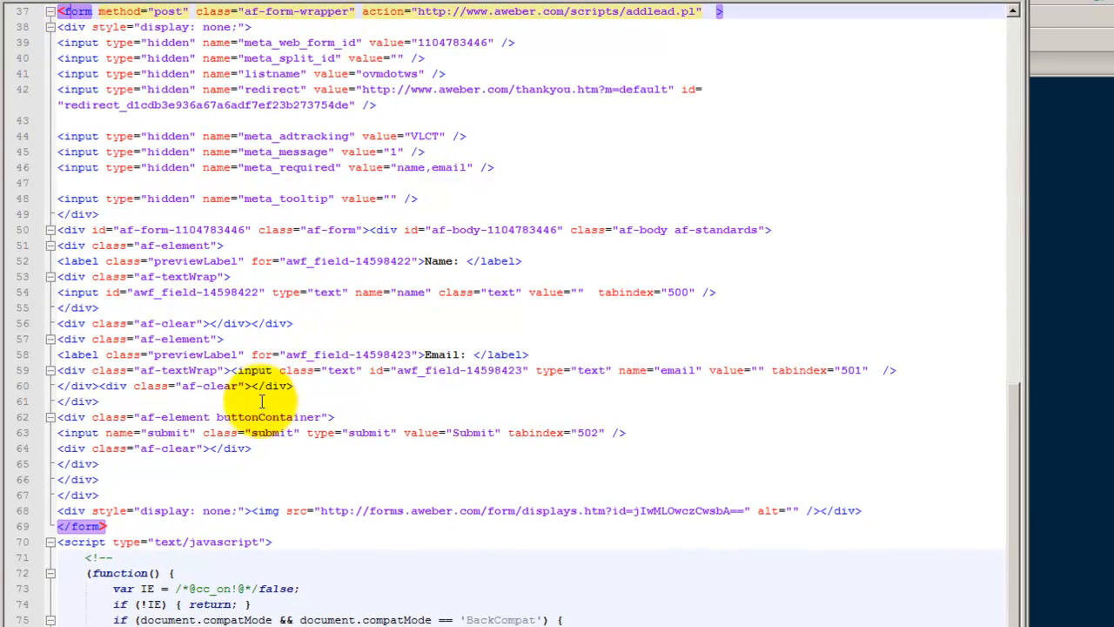
mouse_move(526, 461)
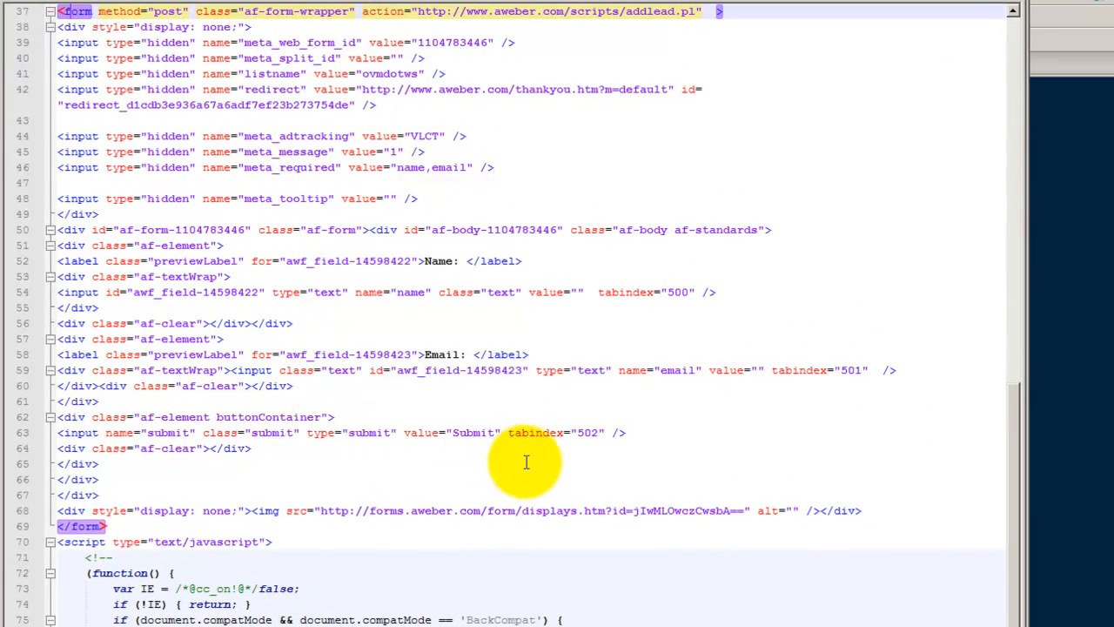
mouse_move(462, 460)
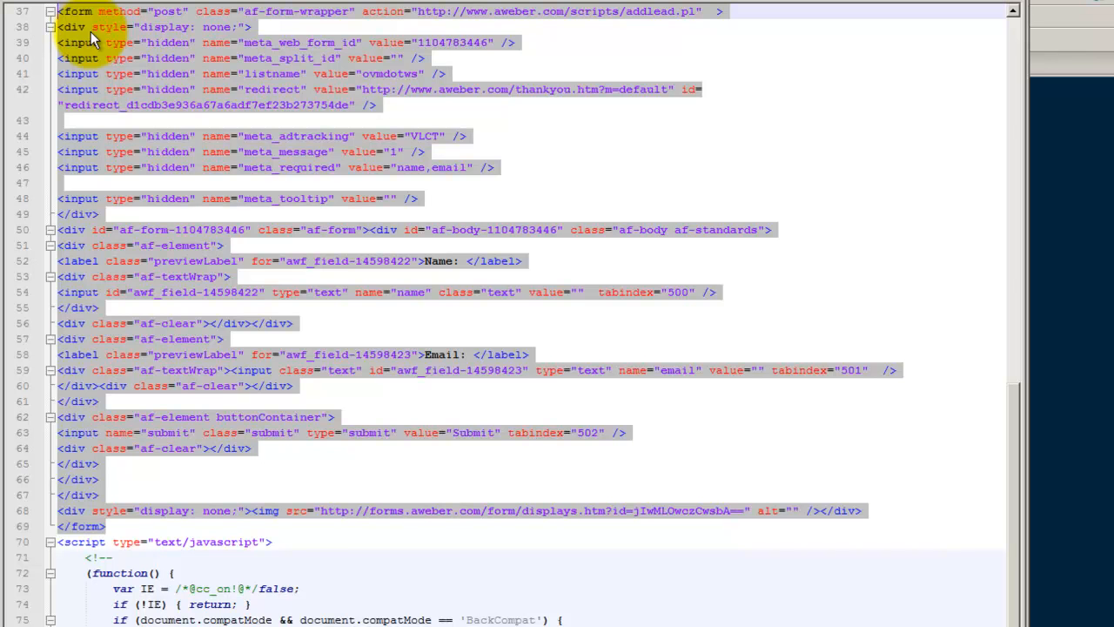
mouse_move(122, 3)
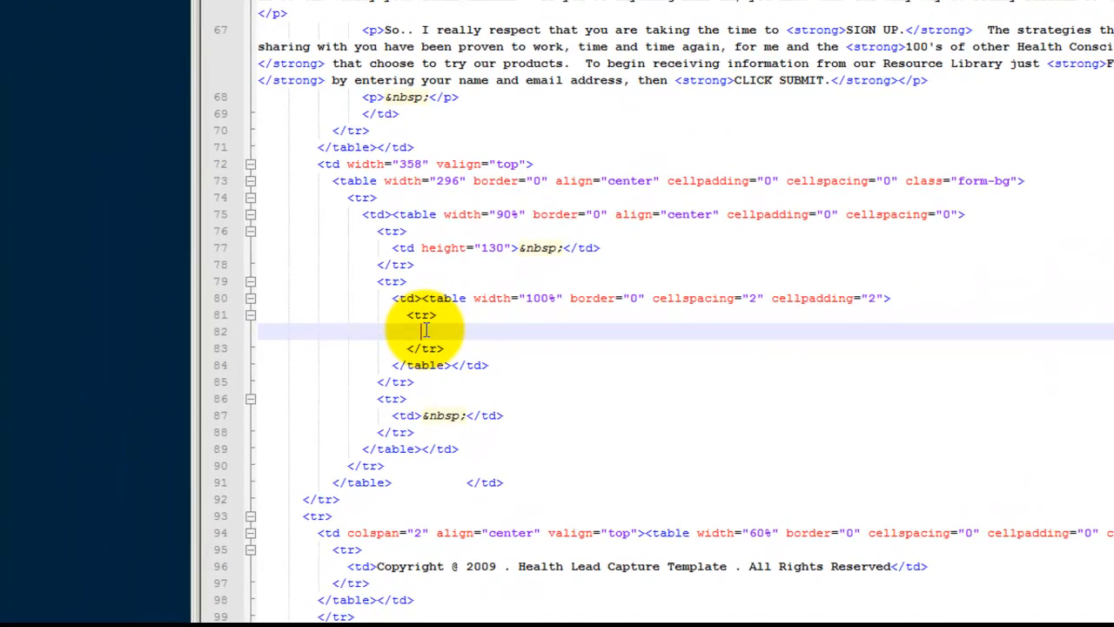
scroll(down, 3)
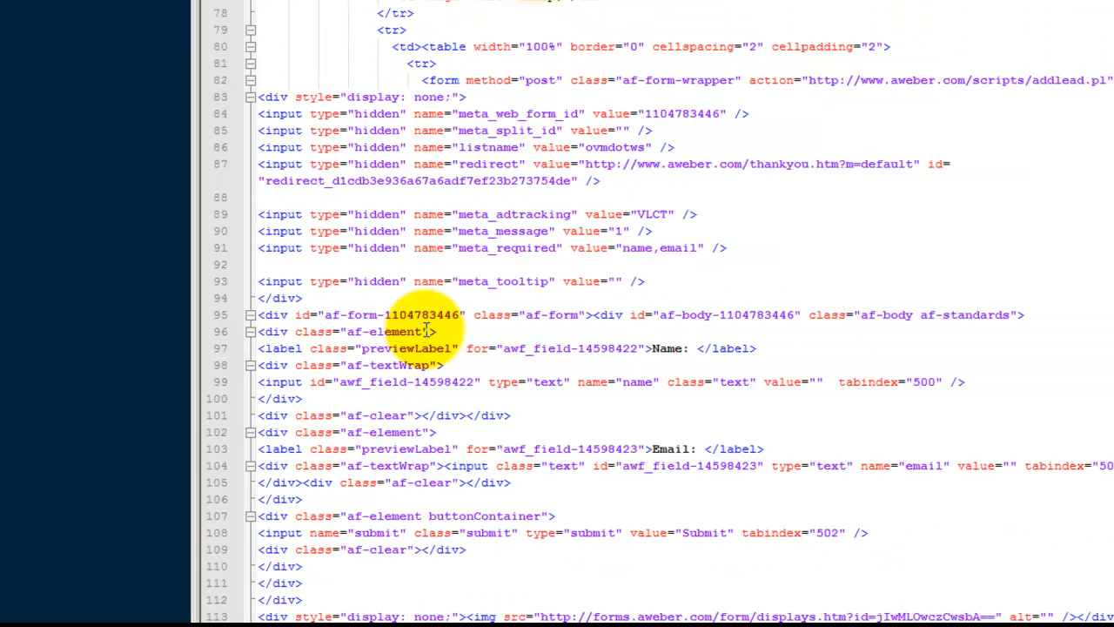
mouse_move(881, 256)
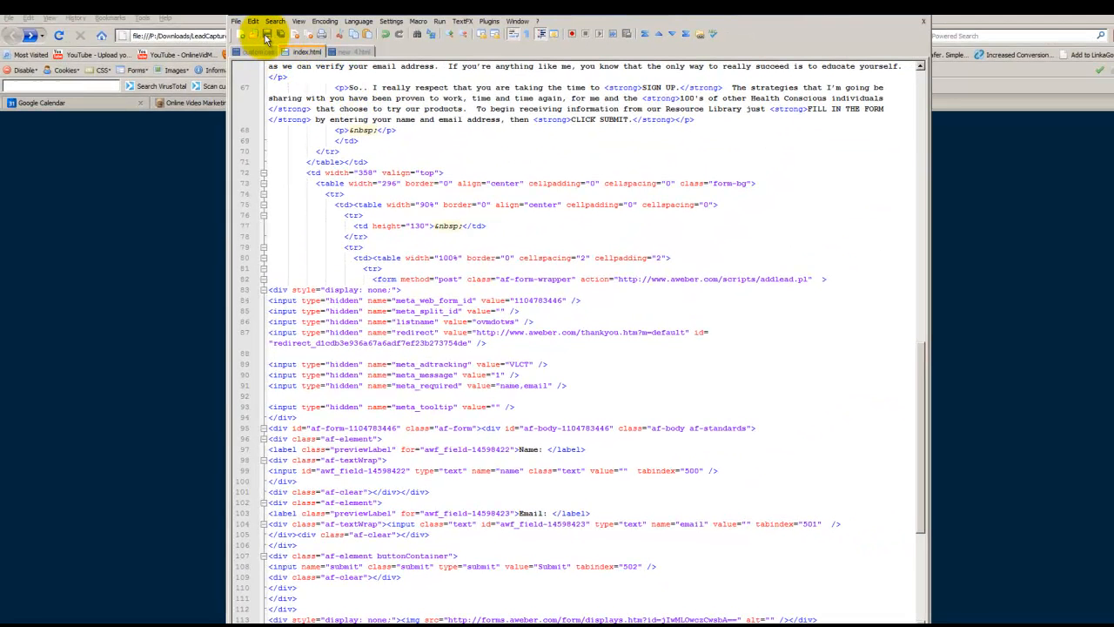
Preview the BetterHealth template page with its First Name and Email form in Firefox.
click(357, 101)
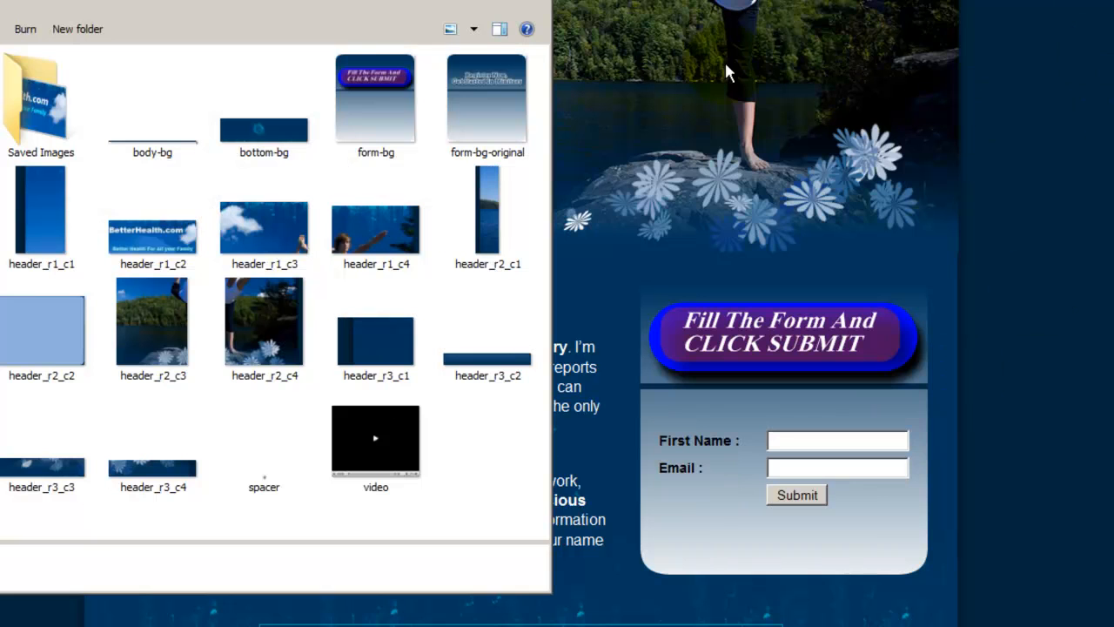
mouse_move(247, 14)
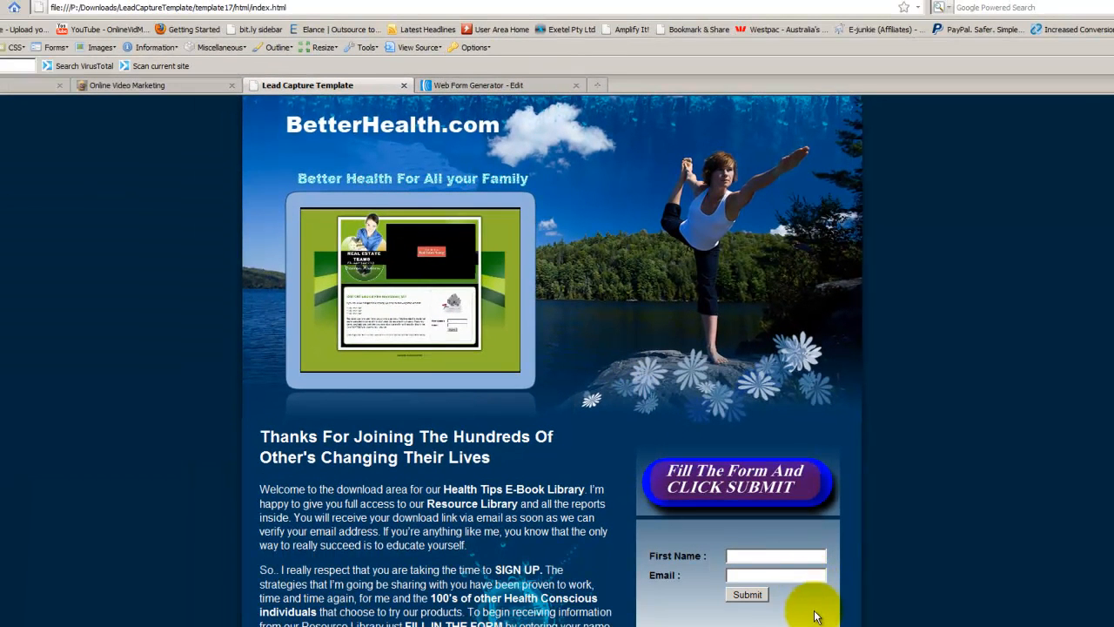
mouse_move(663, 568)
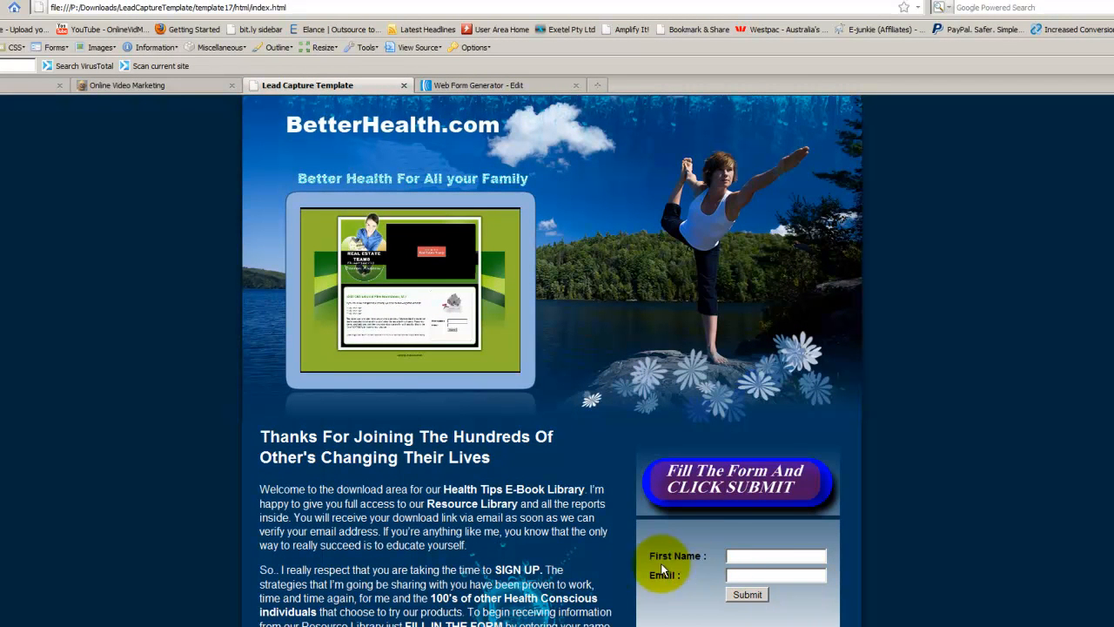
mouse_move(661, 566)
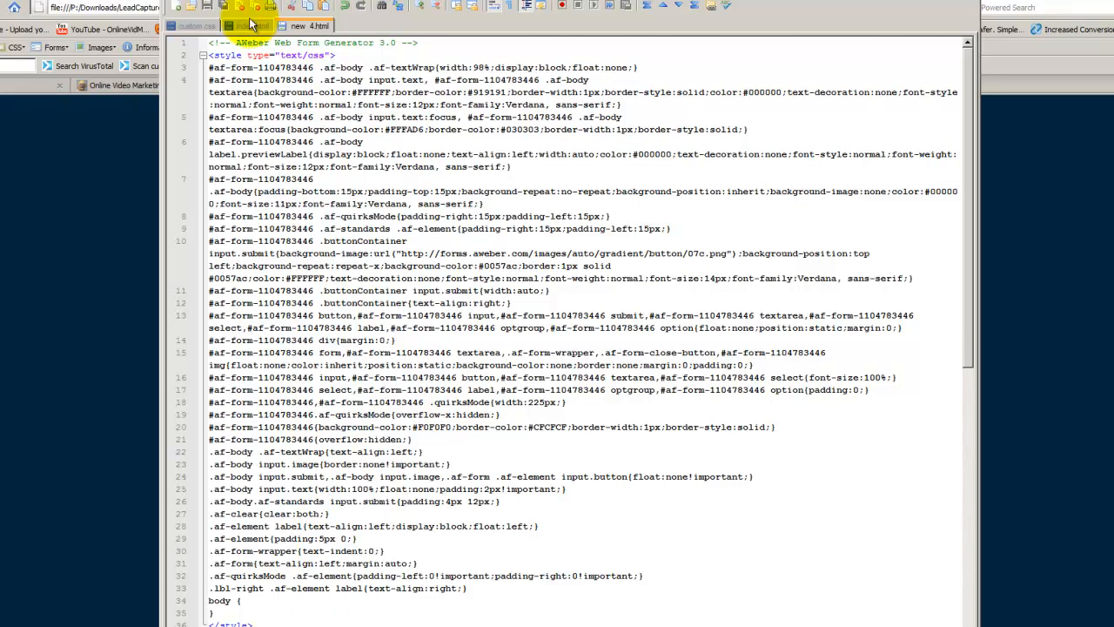
Locate the First Name label in index.html and mark the old form code through Submit.
click(250, 25)
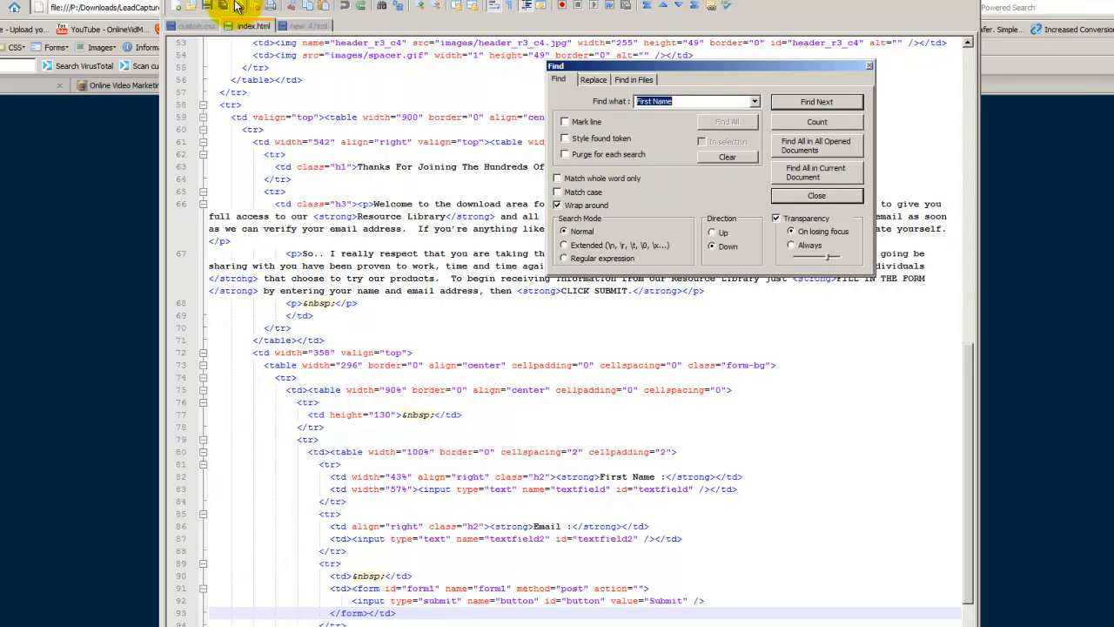
mouse_move(817, 101)
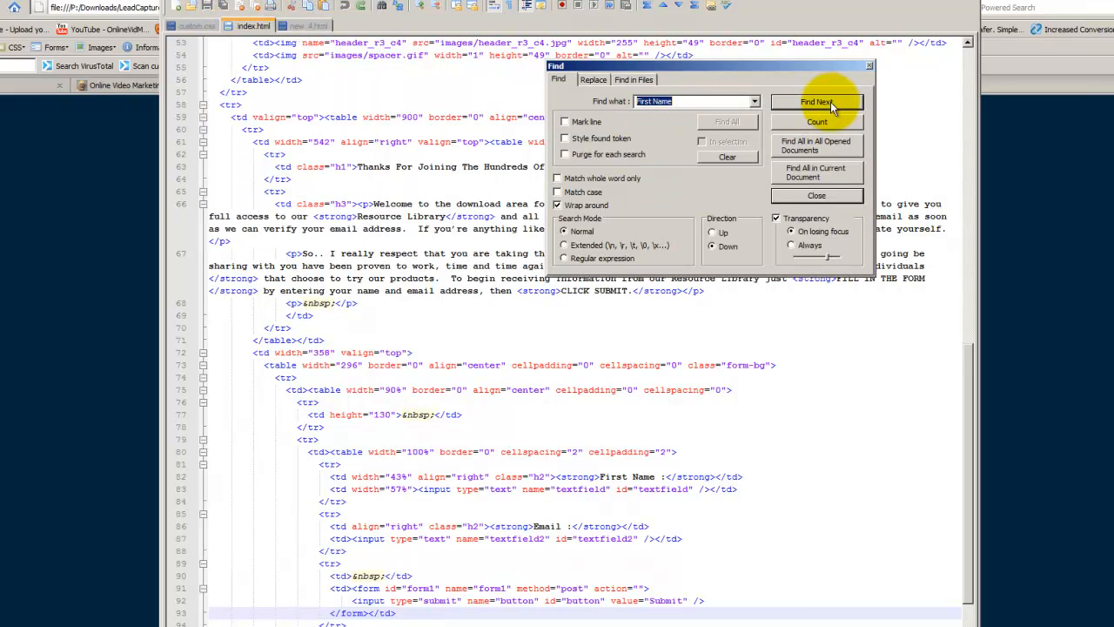
click(822, 101)
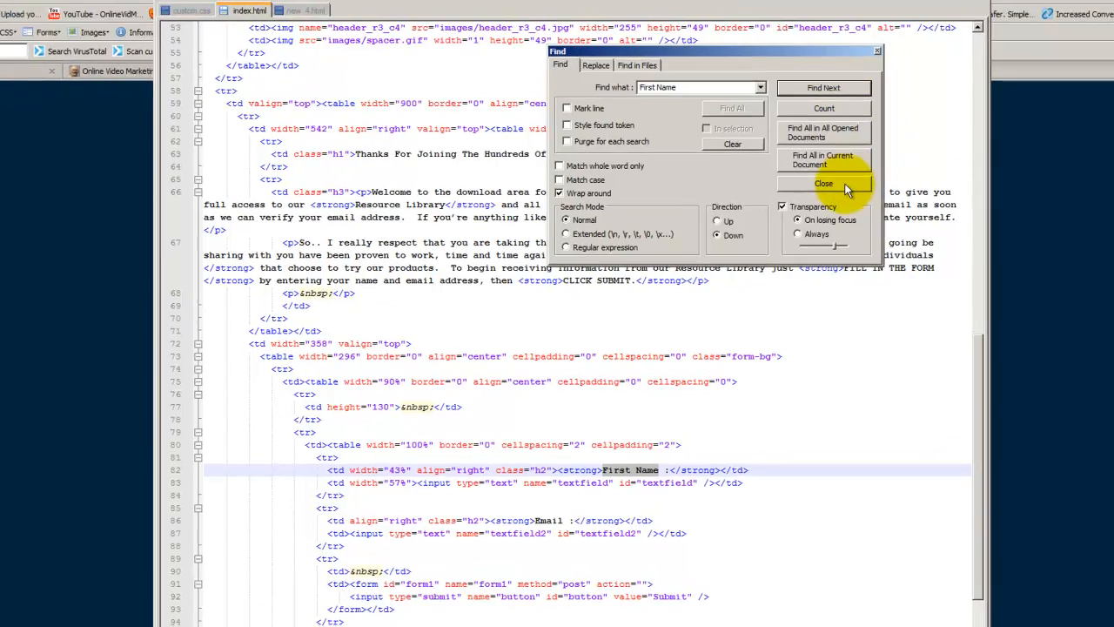
click(824, 185)
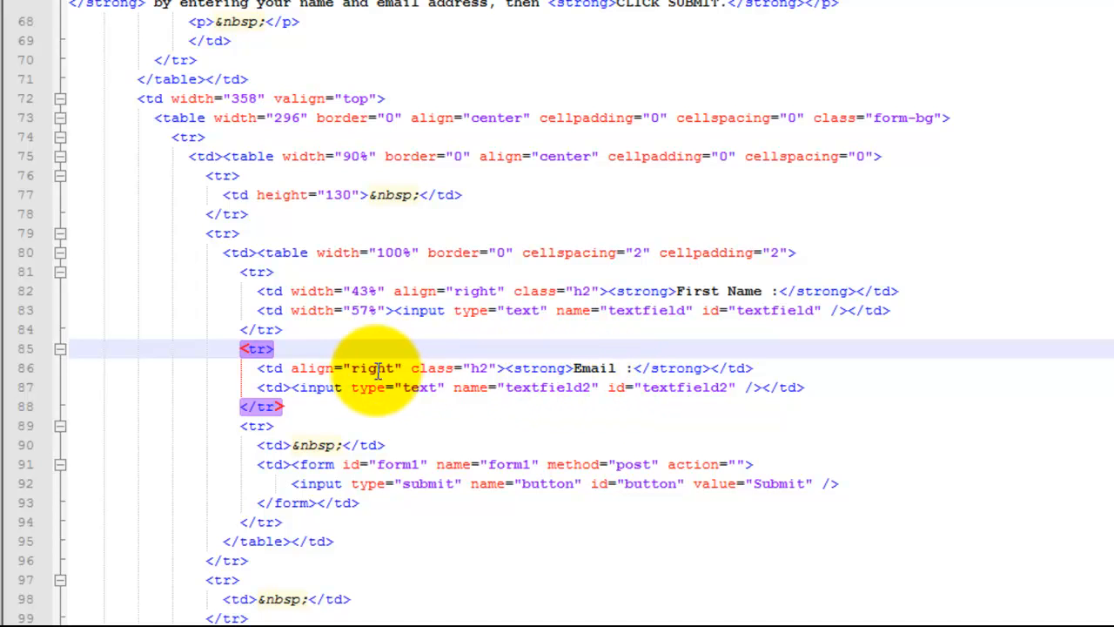
mouse_move(287, 423)
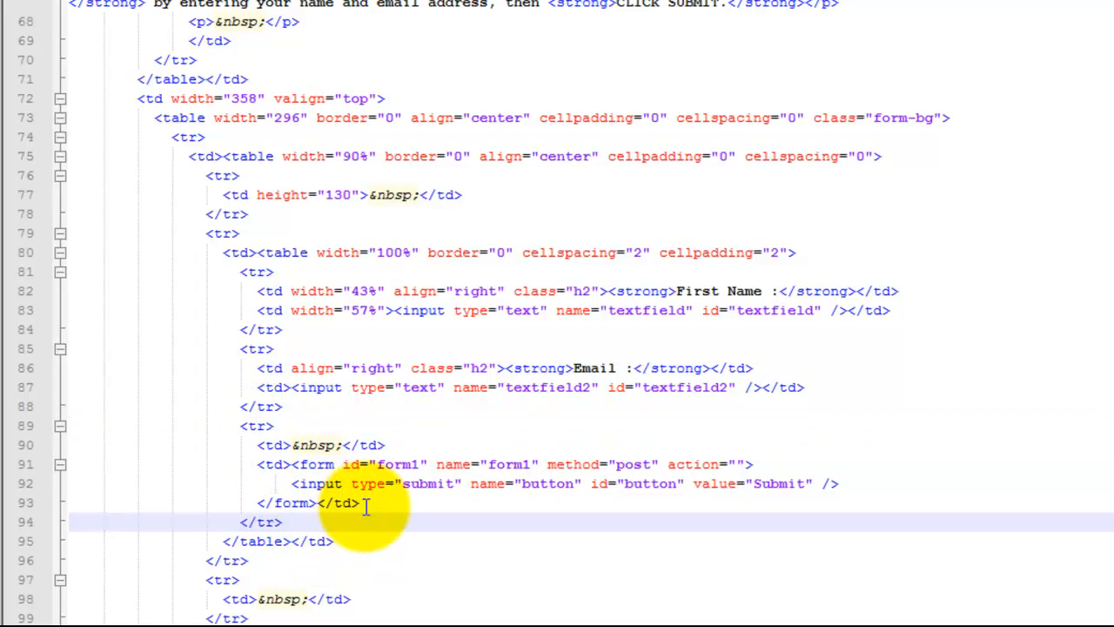
click(355, 503)
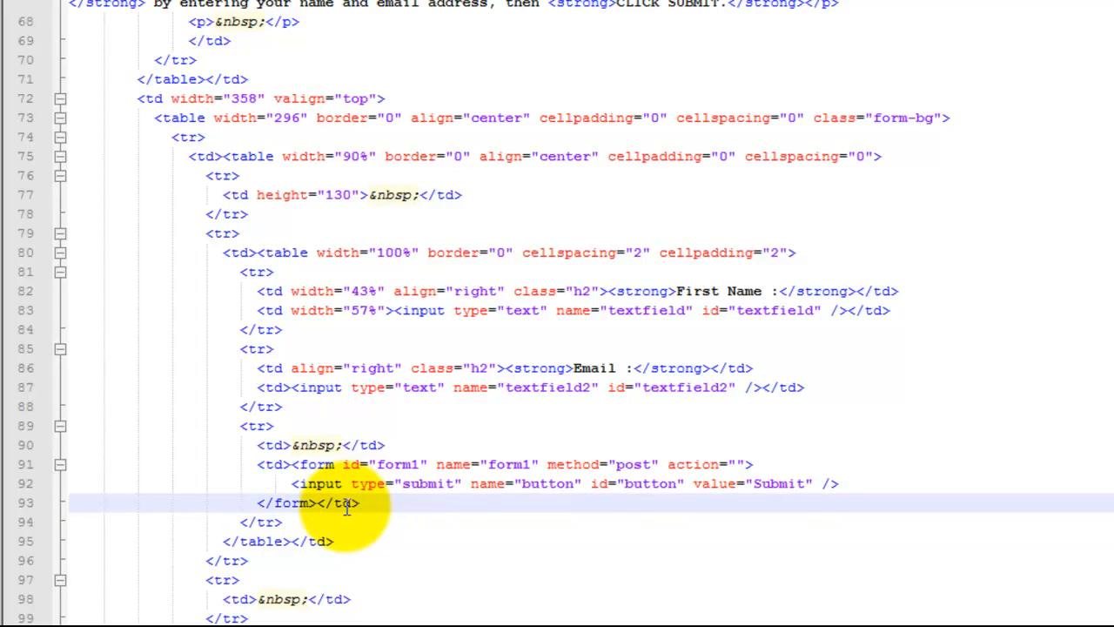
mouse_move(404, 502)
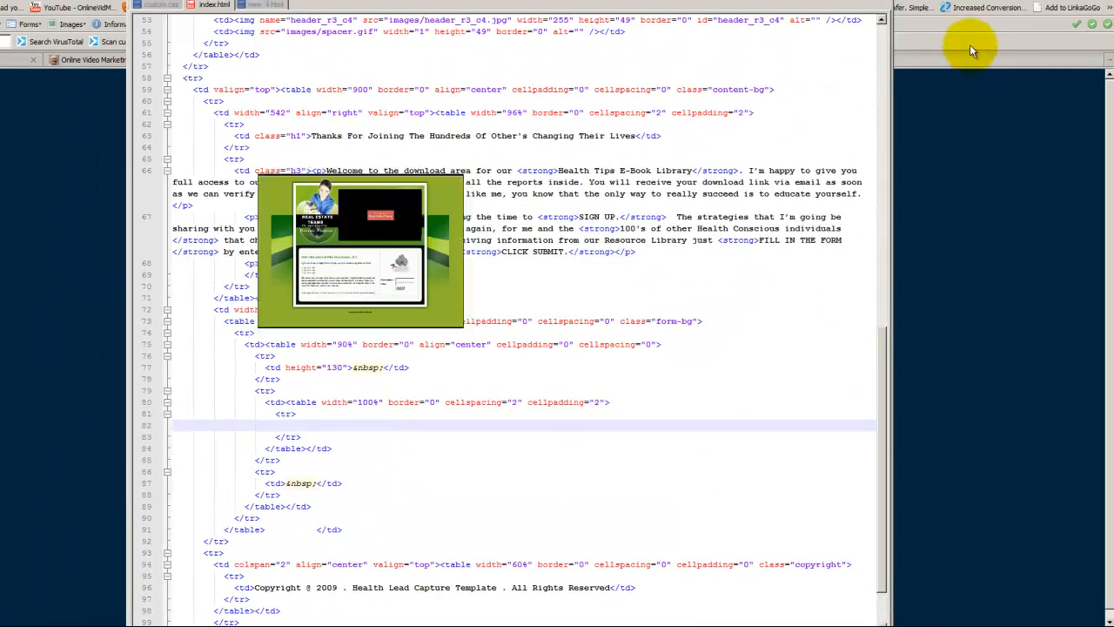
Return to the AWeber form generator and select all of the raw HTML form code.
click(444, 60)
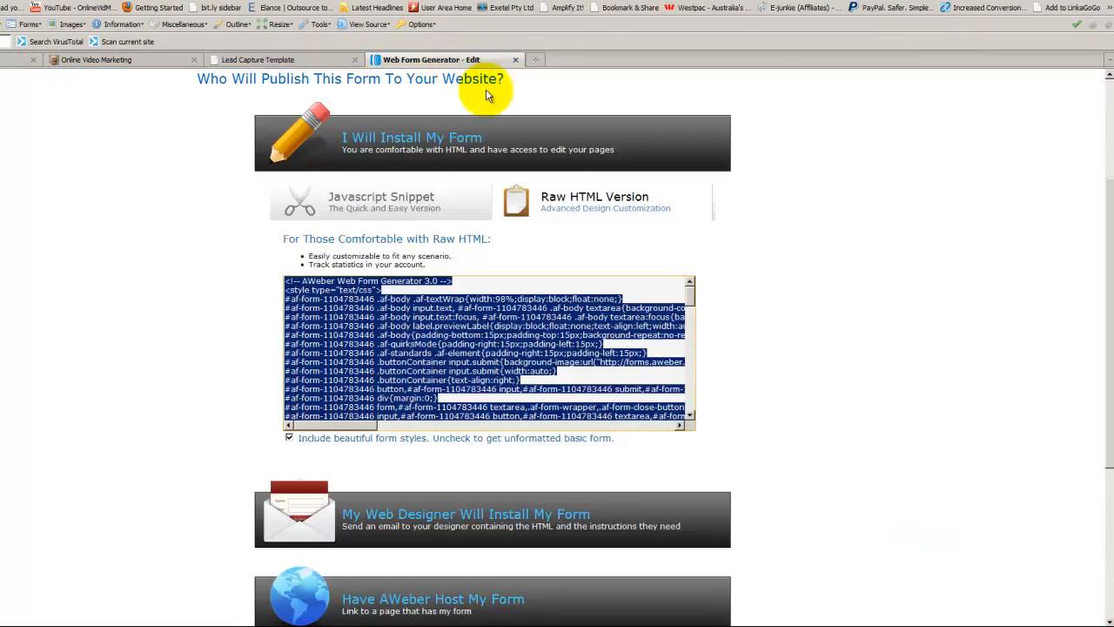
scroll(down, 3)
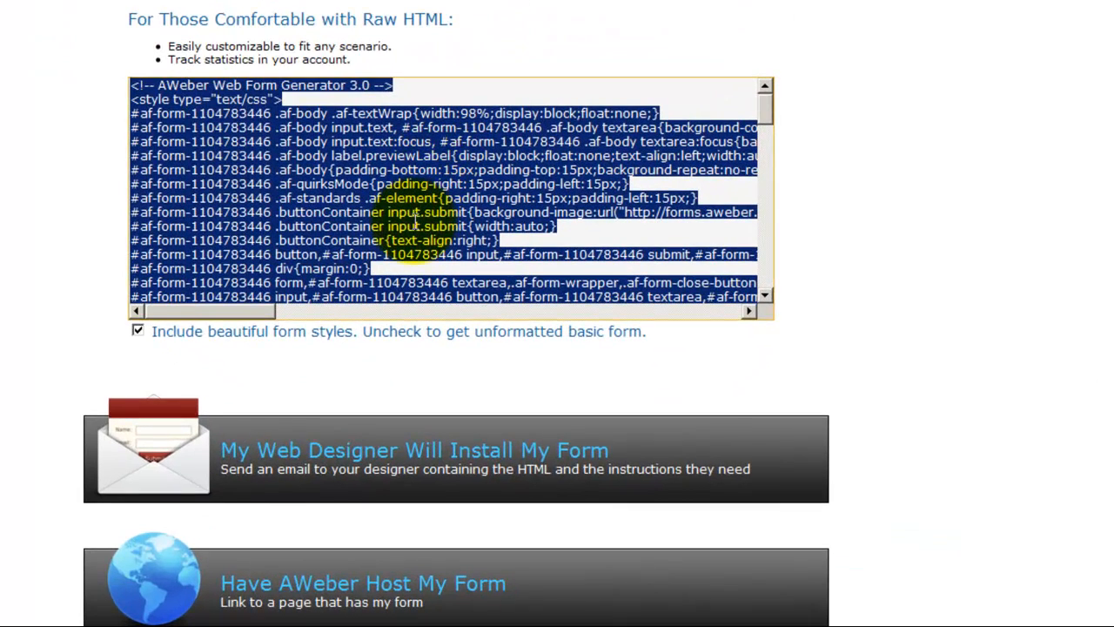
click(287, 69)
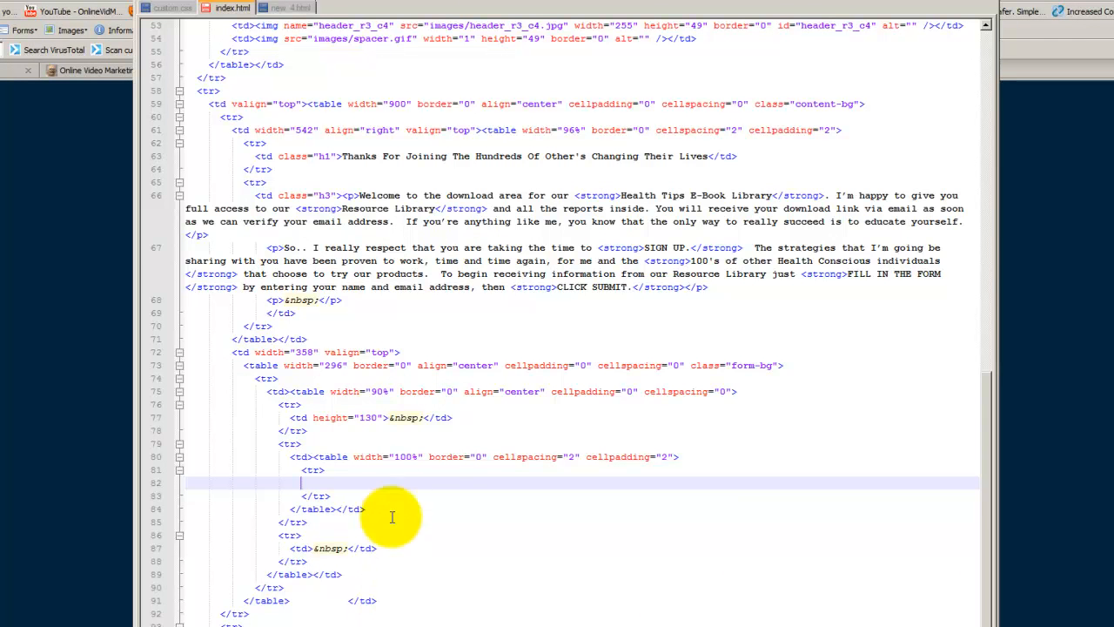
mouse_move(282, 31)
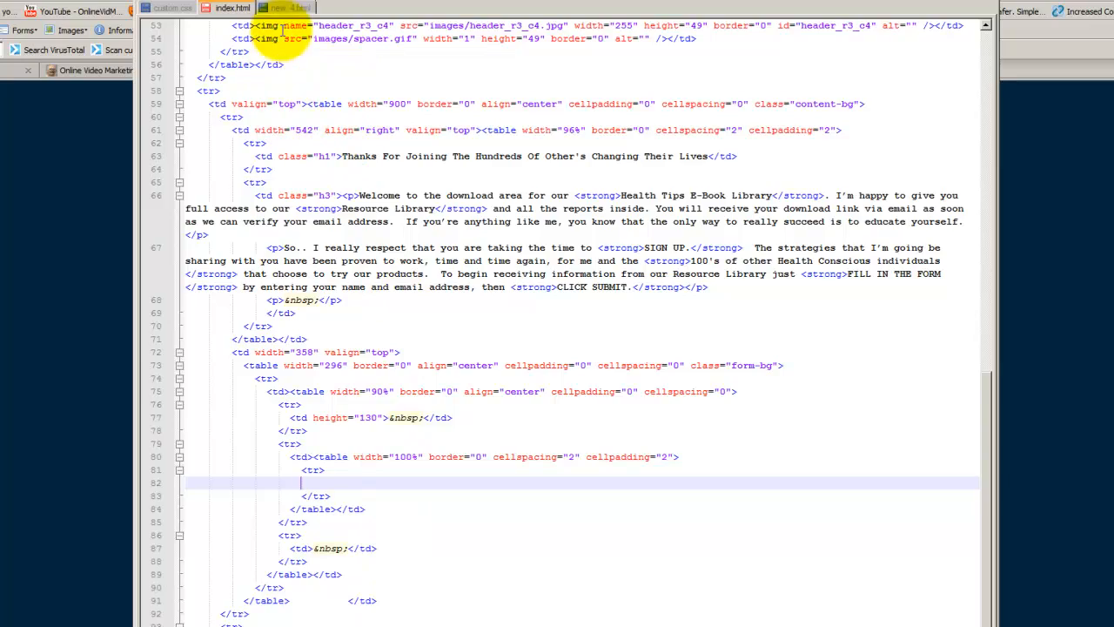
Save the new AWeber form code file as a Hyper Text Markup Language document via Save As.
click(286, 7)
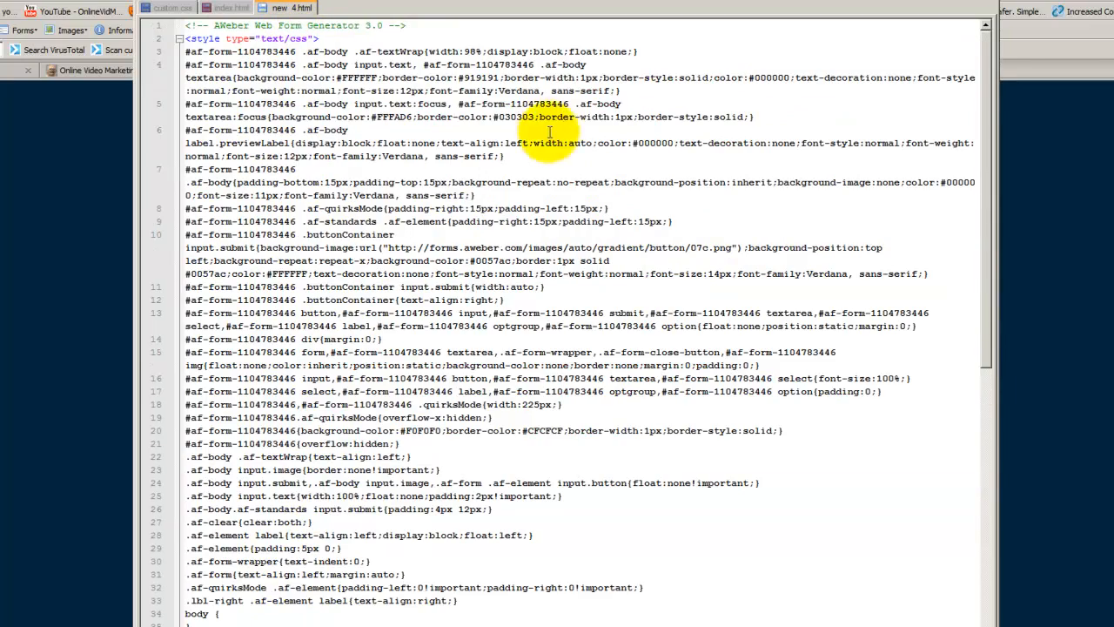
scroll(down, 3)
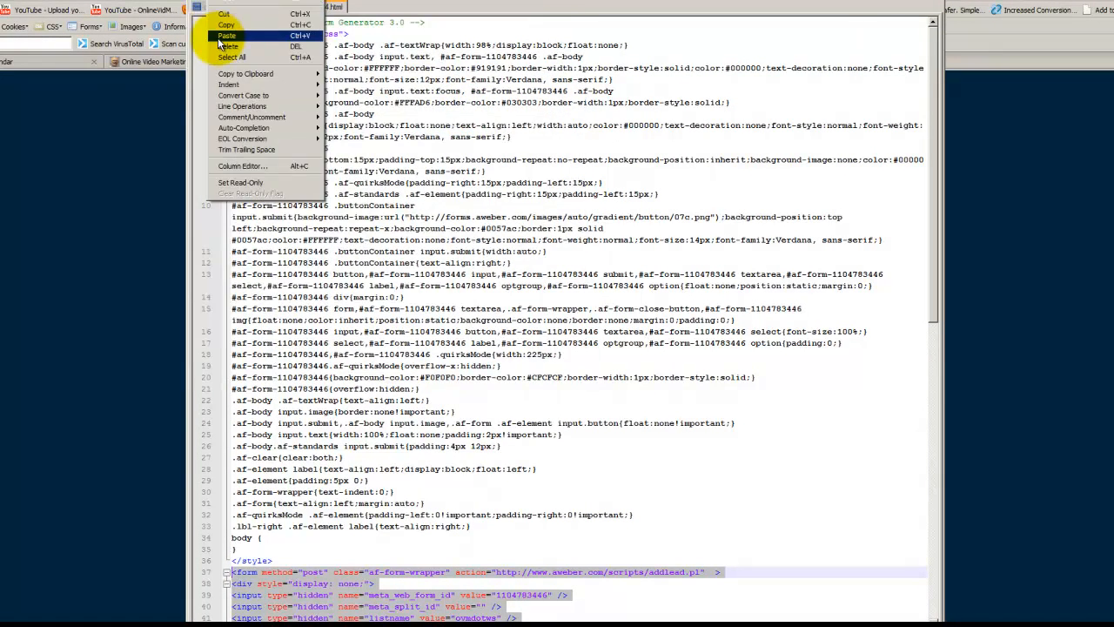
click(199, 7)
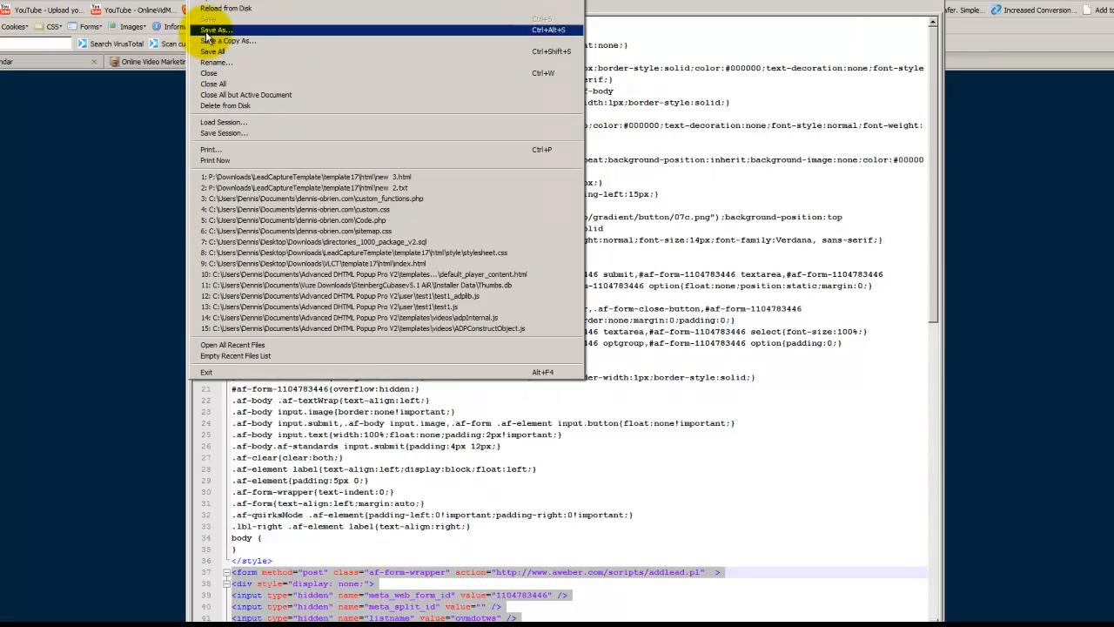
click(216, 27)
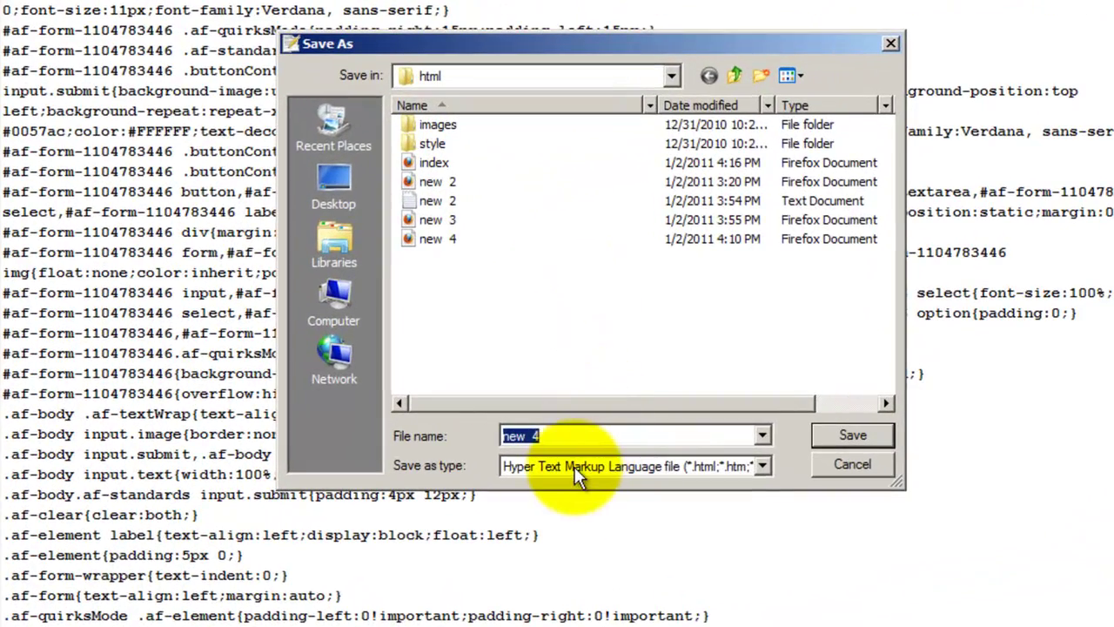
mouse_move(1002, 177)
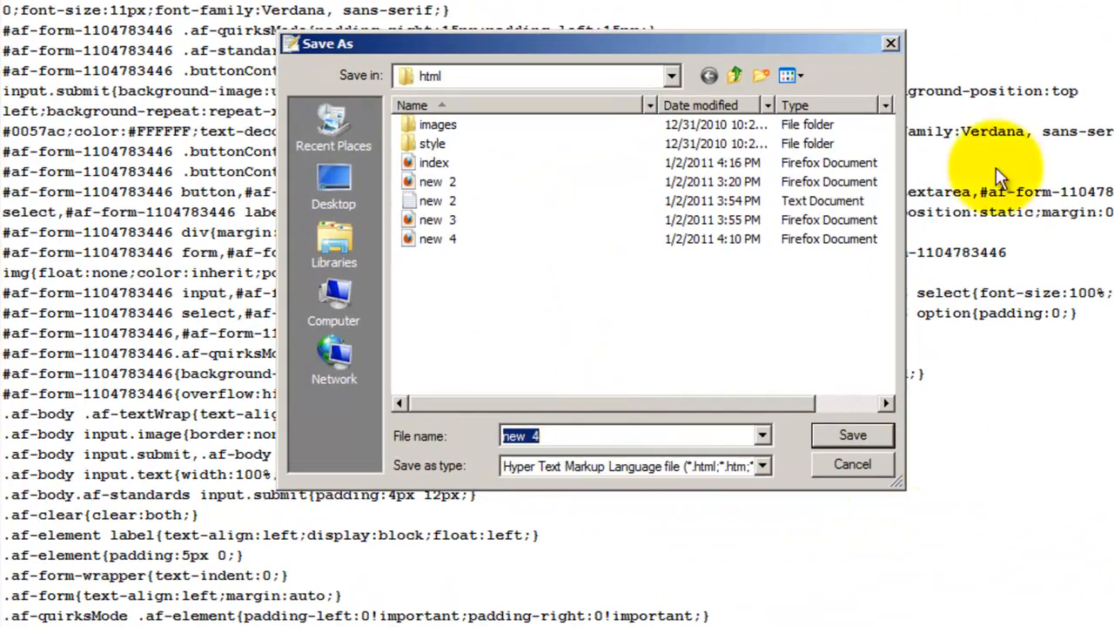
click(853, 435)
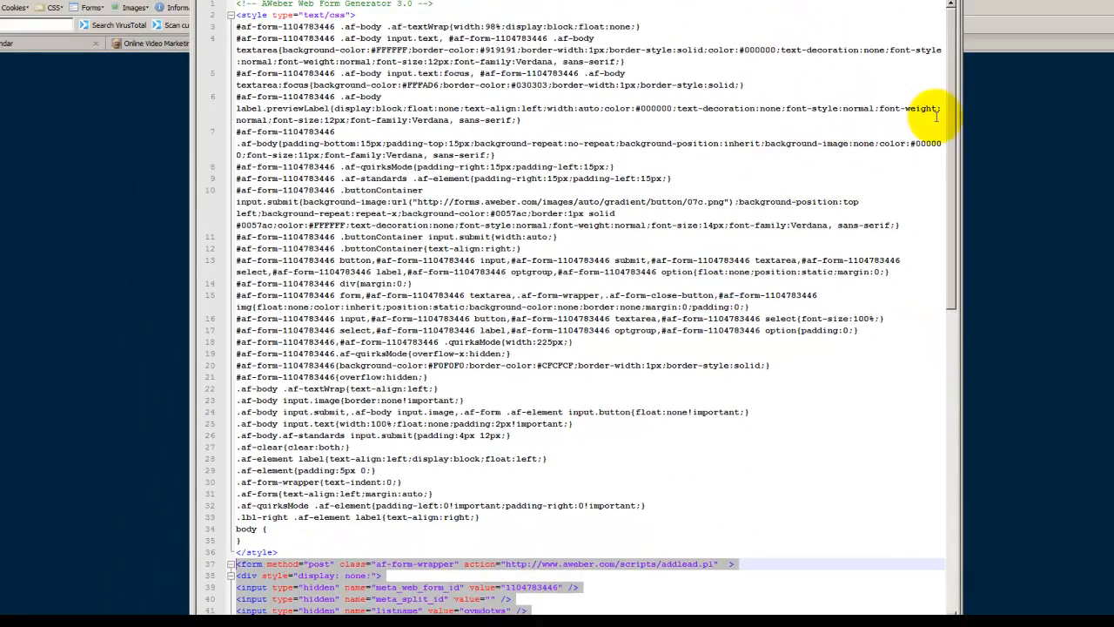
scroll(down, 3)
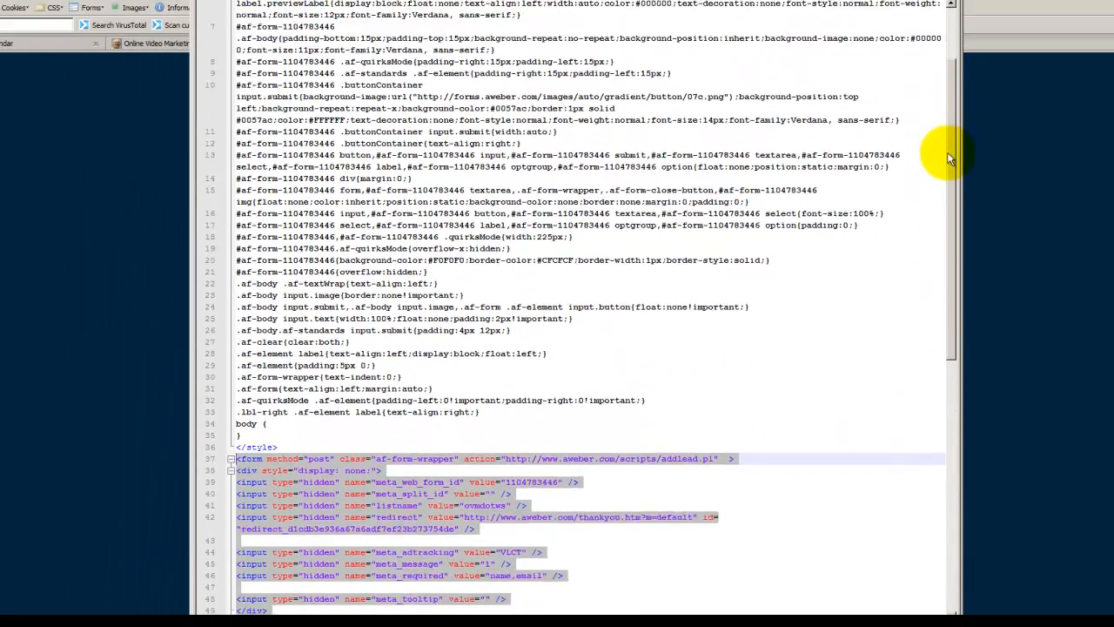
scroll(down, 3)
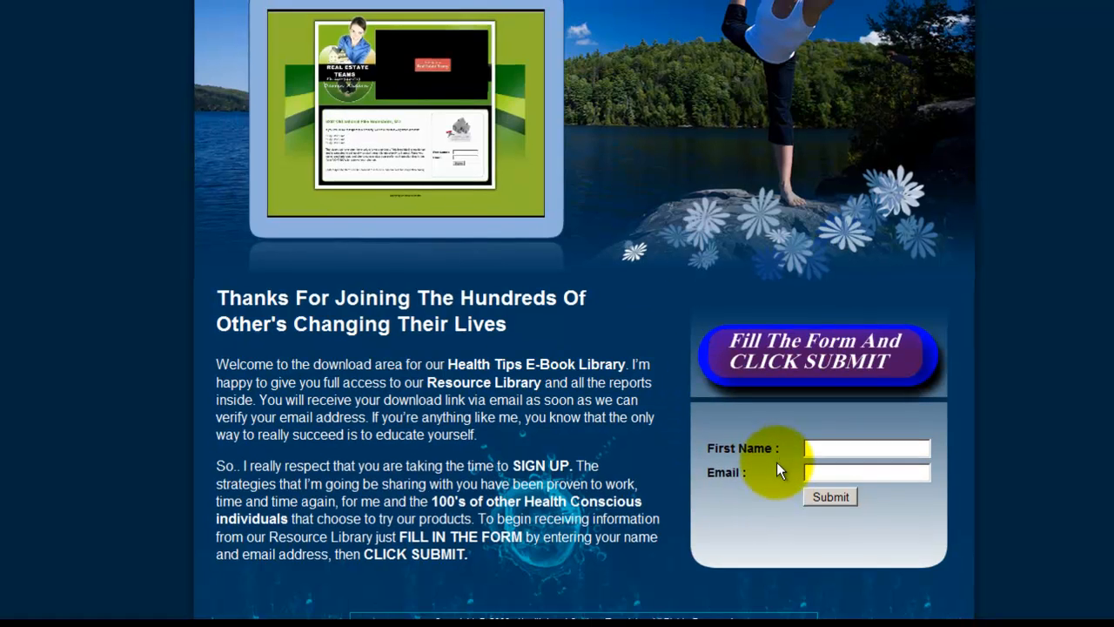
View the reloaded BetterHealth page and place the cursor in the AWeber Name field.
scroll(up, 3)
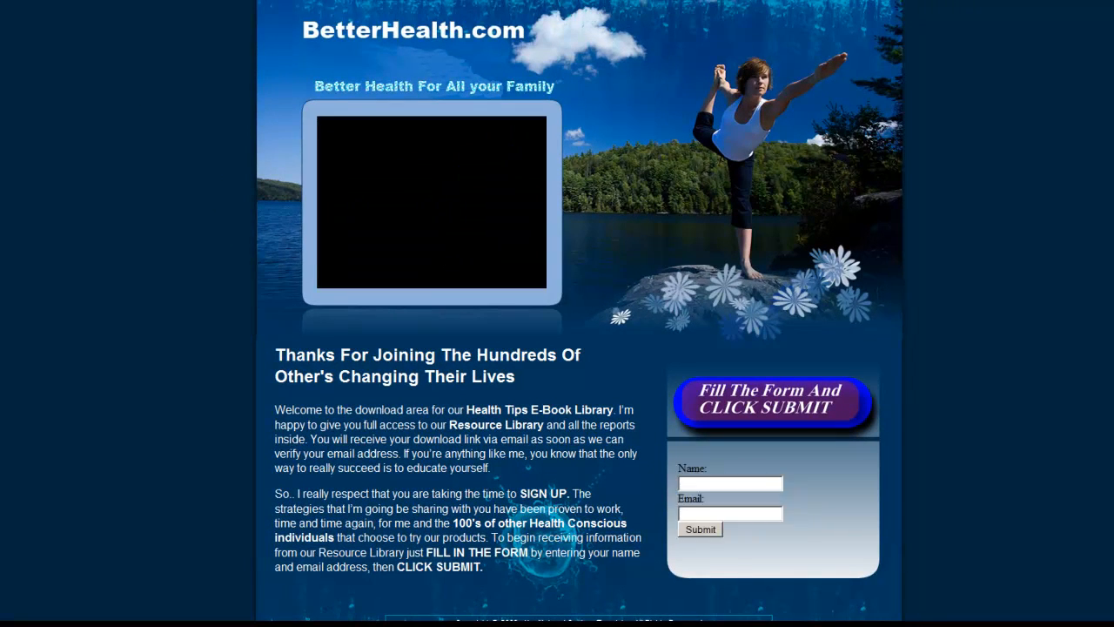
click(432, 202)
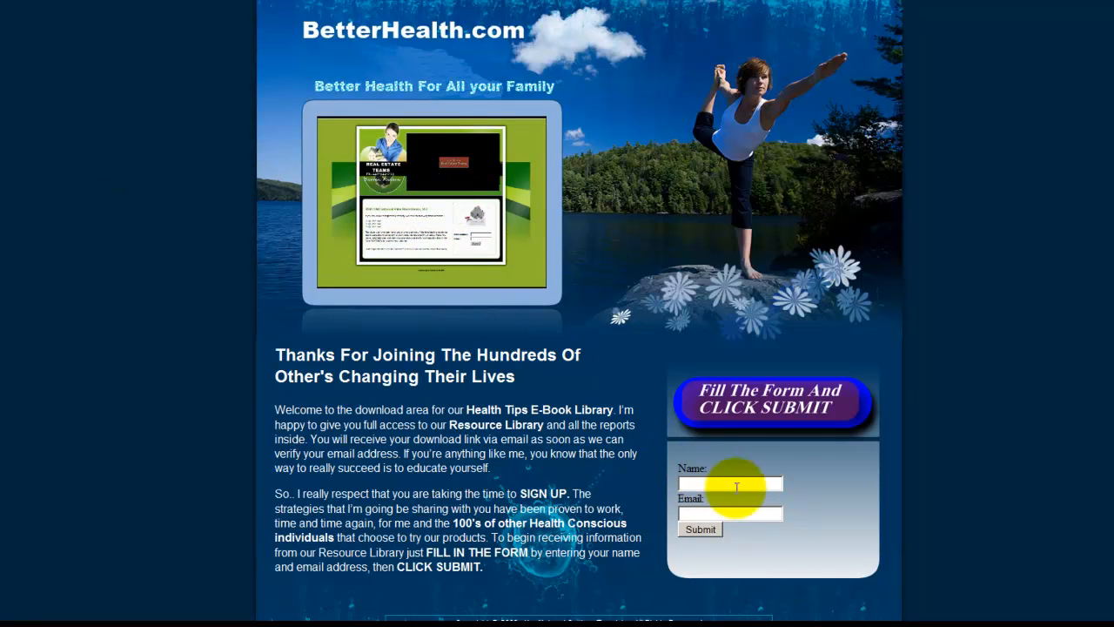
mouse_move(819, 522)
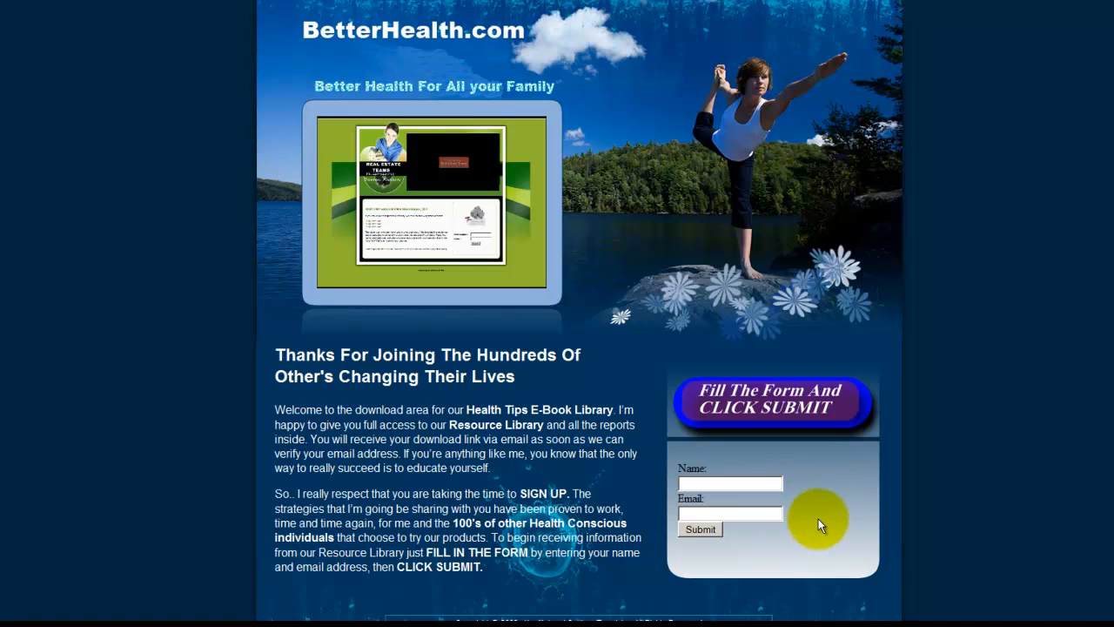
mouse_move(819, 503)
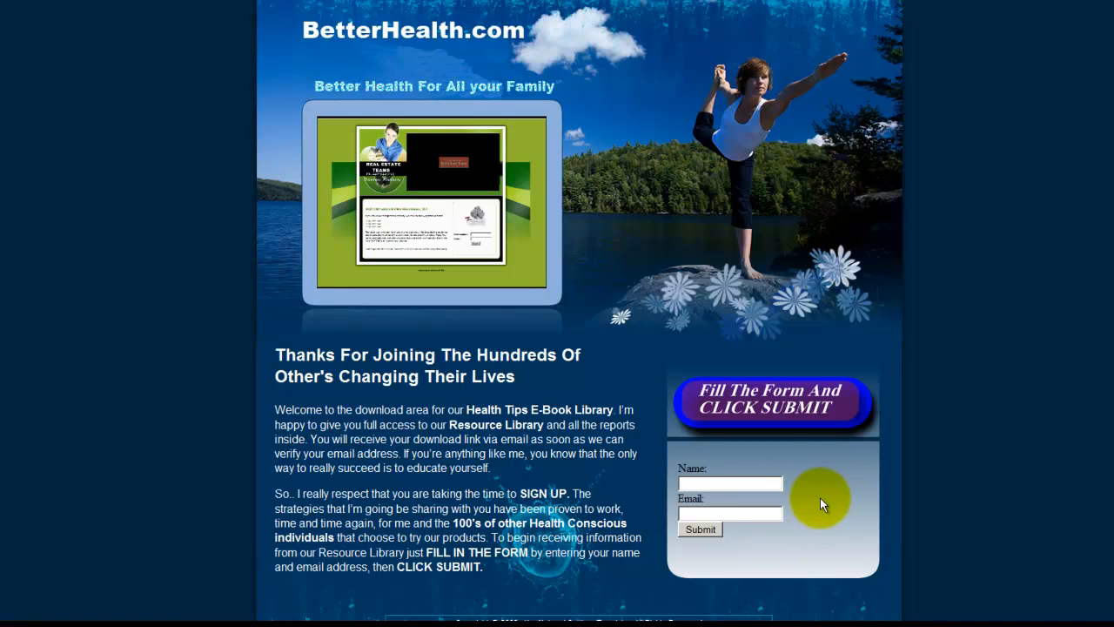